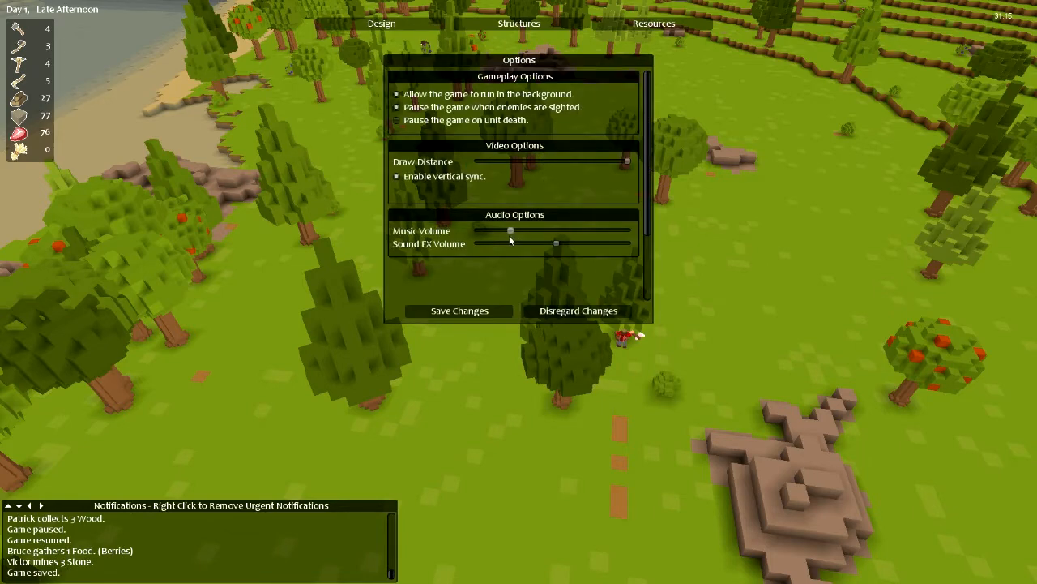
Leave the Options dialog and resume the paused game.
left_click(577, 310)
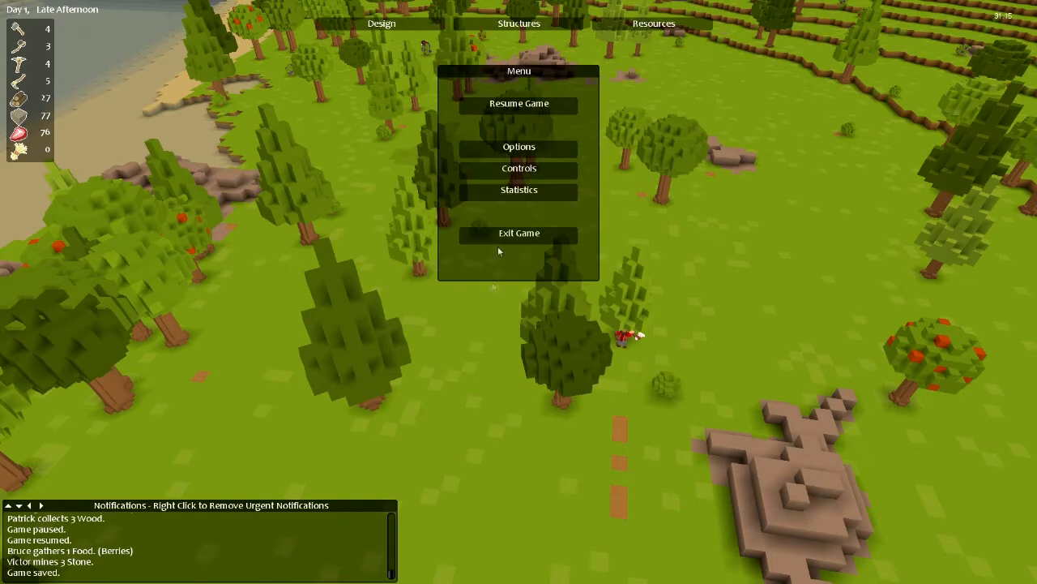
left_click(518, 103)
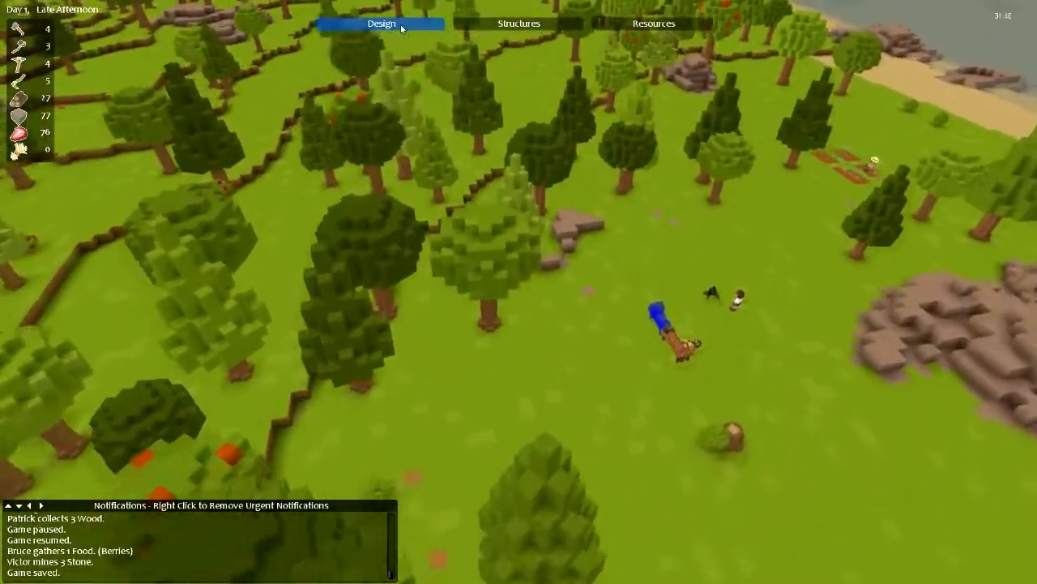
Mark a tree stump for removal via the Design designations.
left_click(387, 23)
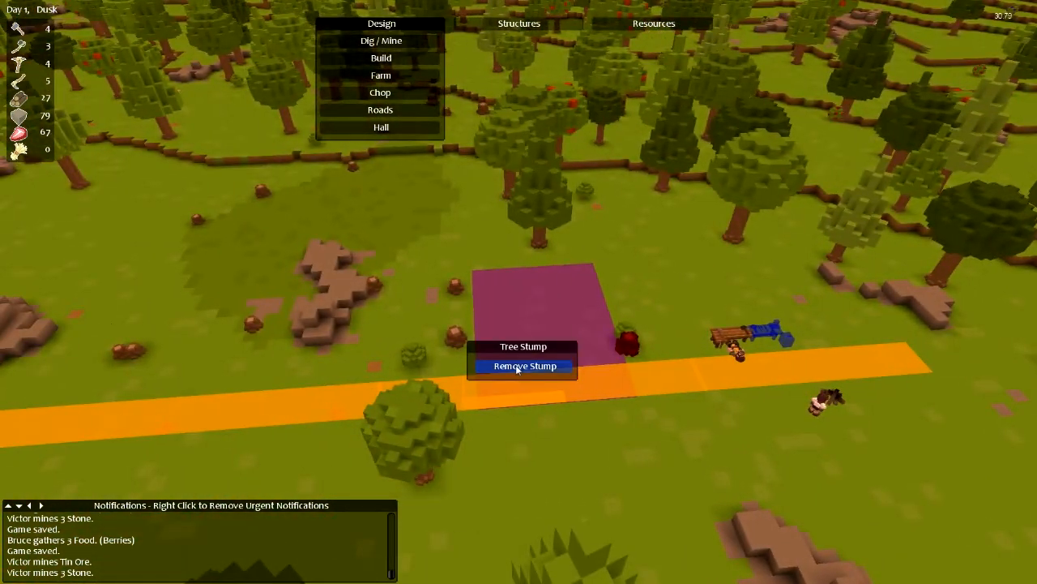
left_click(522, 366)
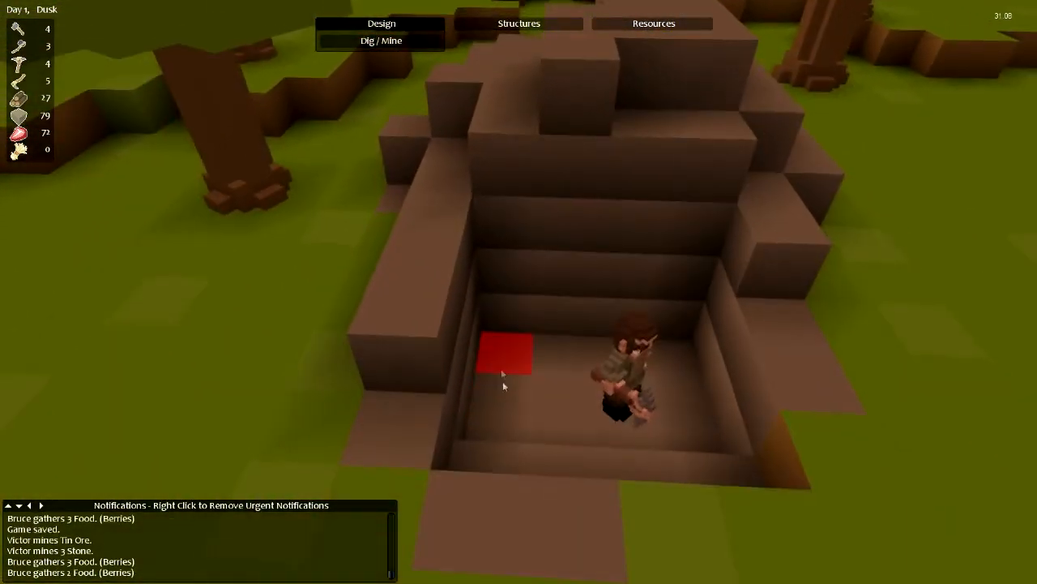
Pan the camera back to the colonists in the dusk meadow.
left_click_drag(502, 354, 664, 376)
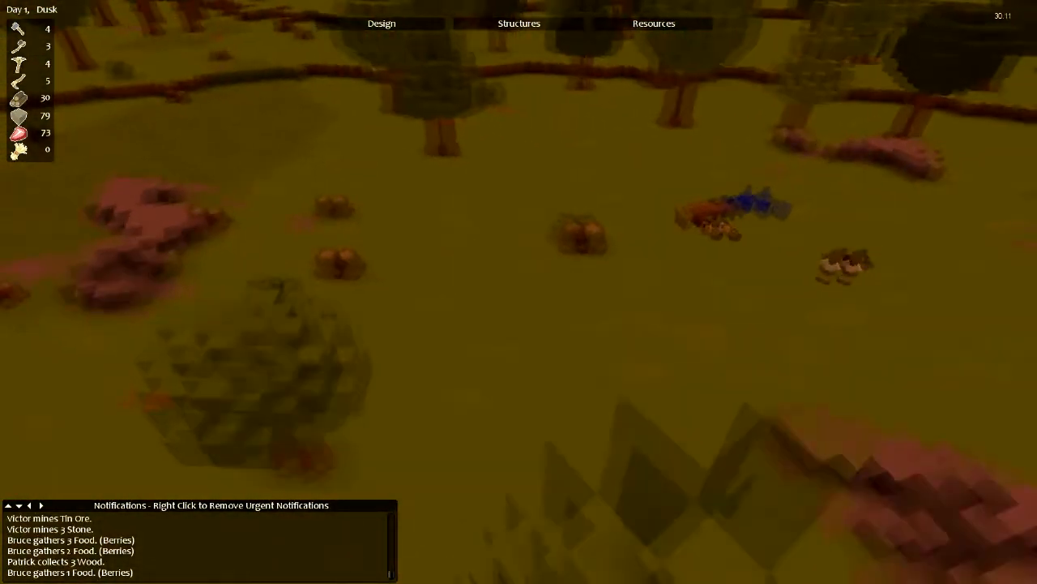
left_click(381, 22)
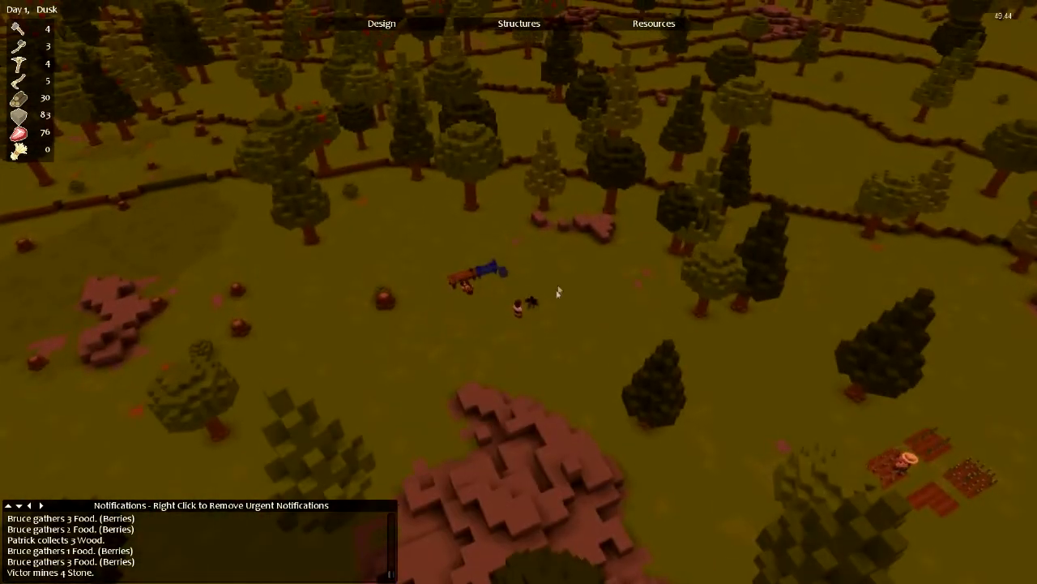
Feed the campfire with the Add 2 Logs action.
right_click(525, 301)
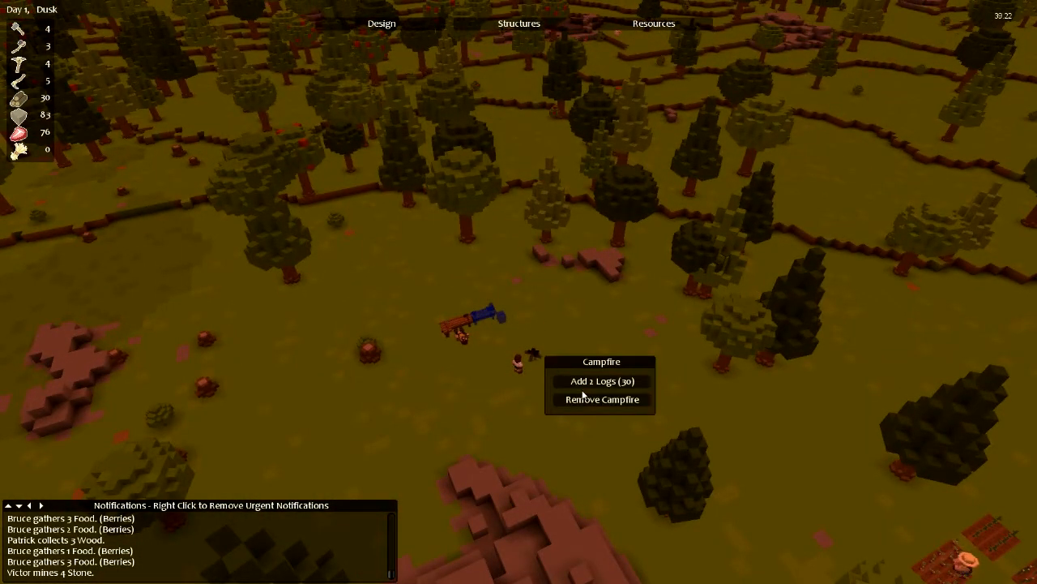
left_click(600, 381)
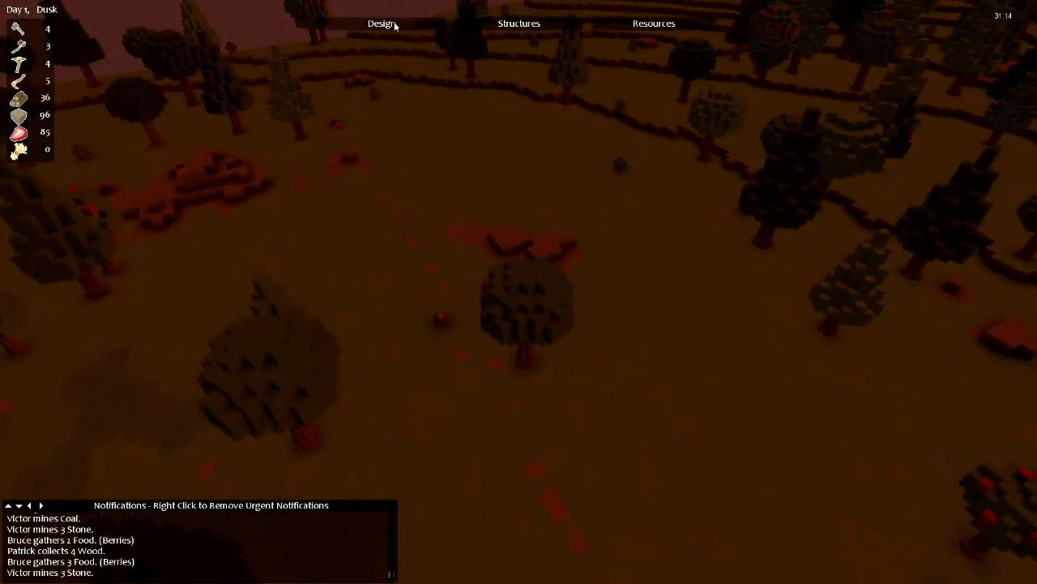
Mark another tree stump for removal.
left_click(381, 23)
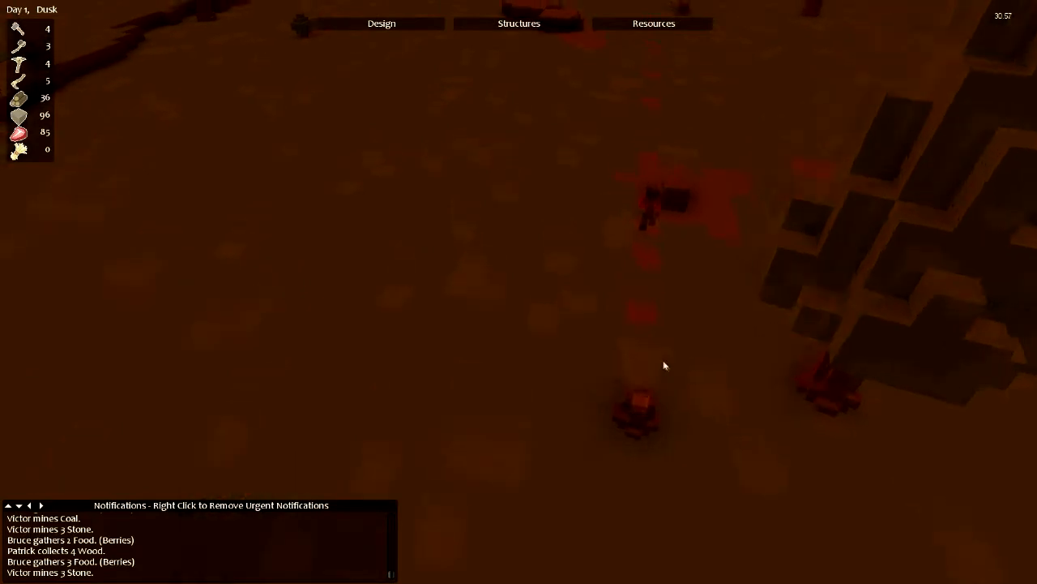
right_click(691, 149)
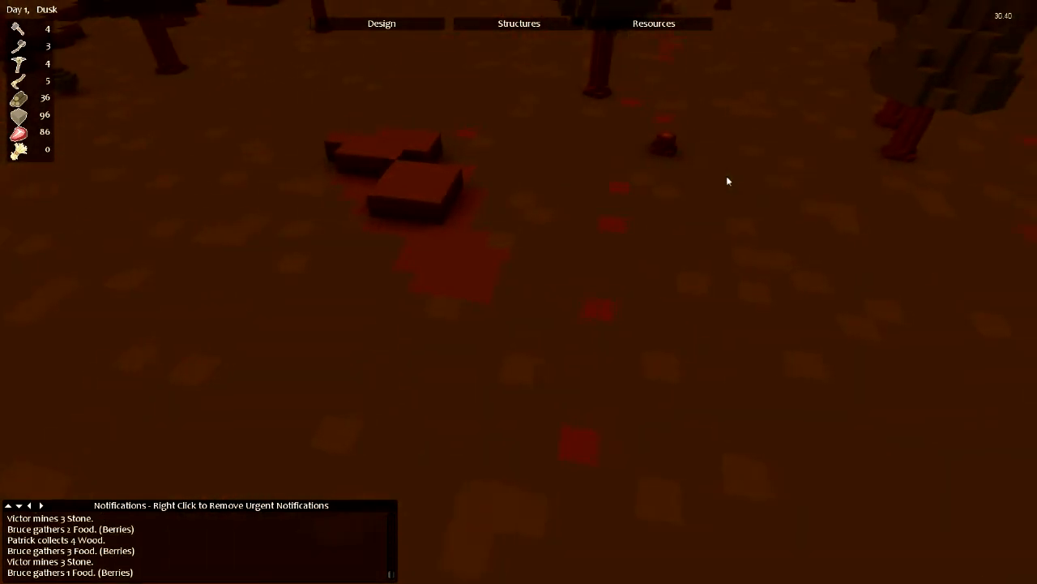
left_click(661, 140)
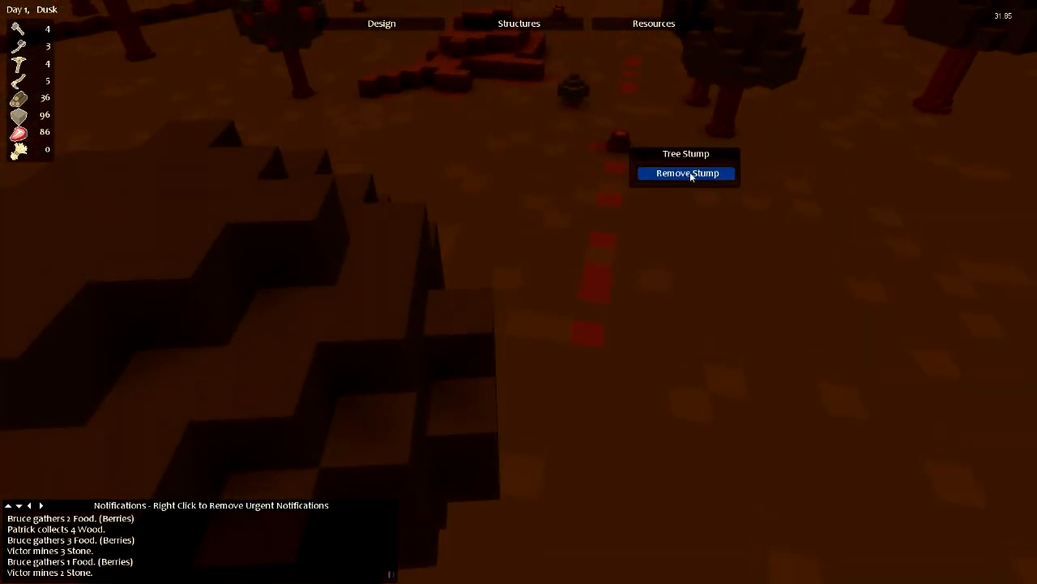
left_click(685, 172)
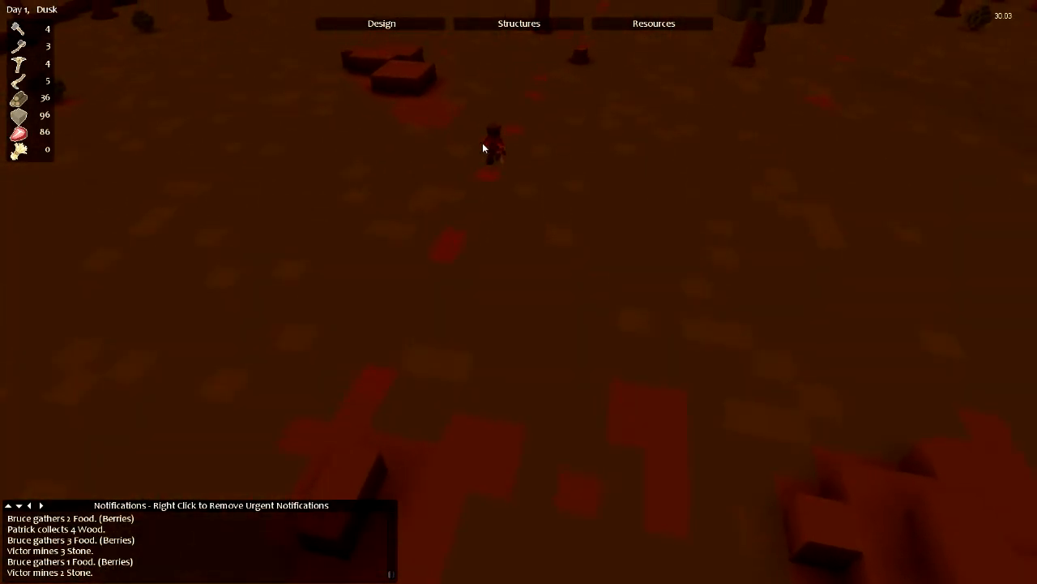
Select the wood chopper colonist and look over toward the lit campfire.
left_click(495, 146)
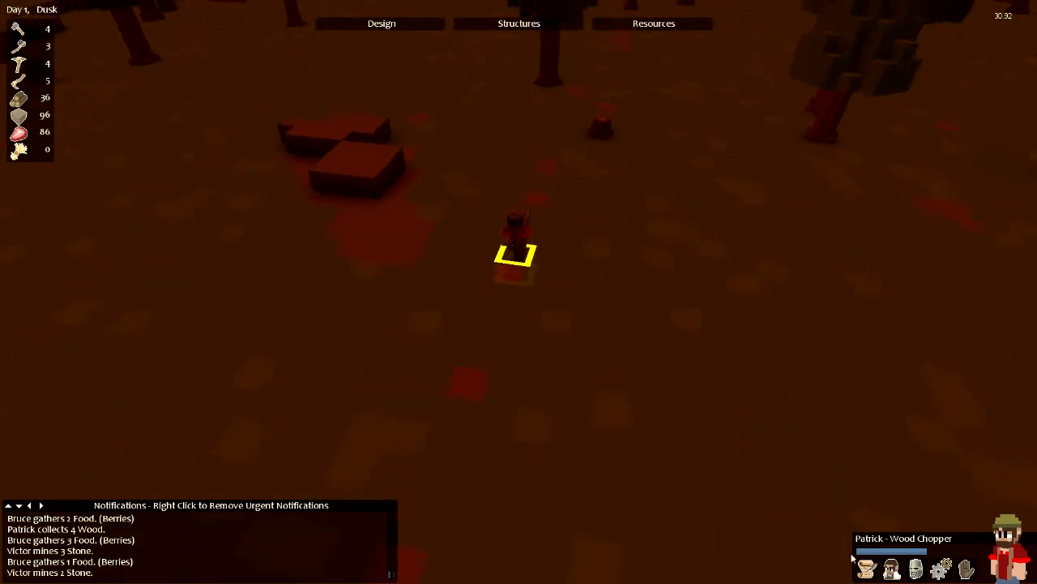
left_click(513, 230)
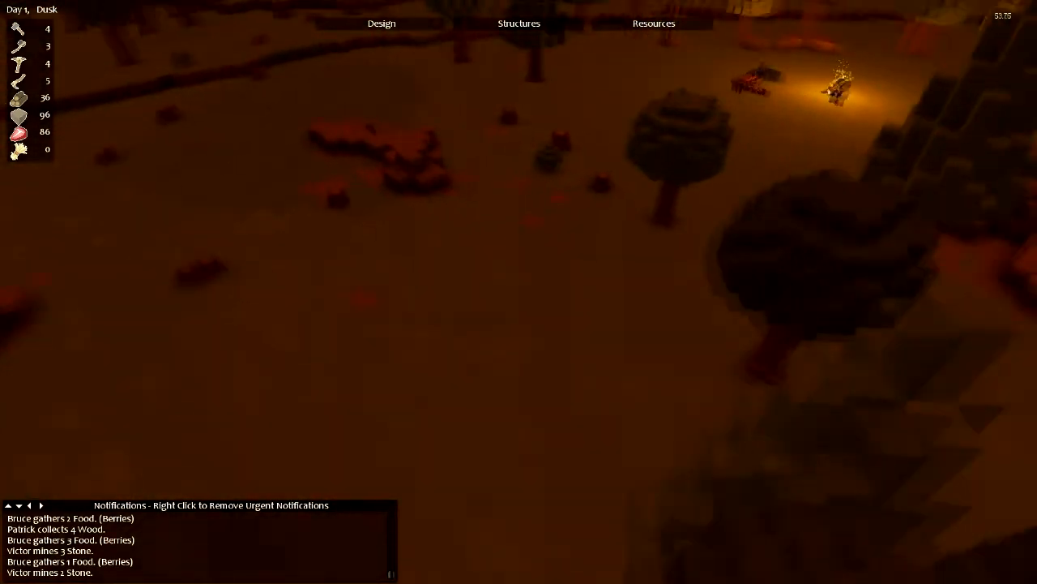
left_click(383, 23)
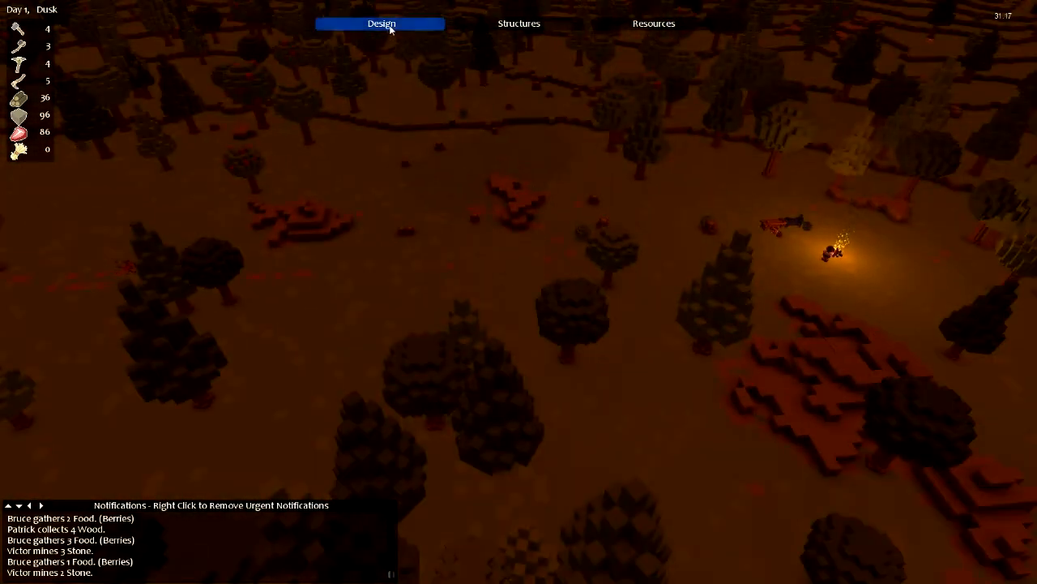
Bring up the carpenter's Unit Stats on the Preferences page.
left_click(379, 22)
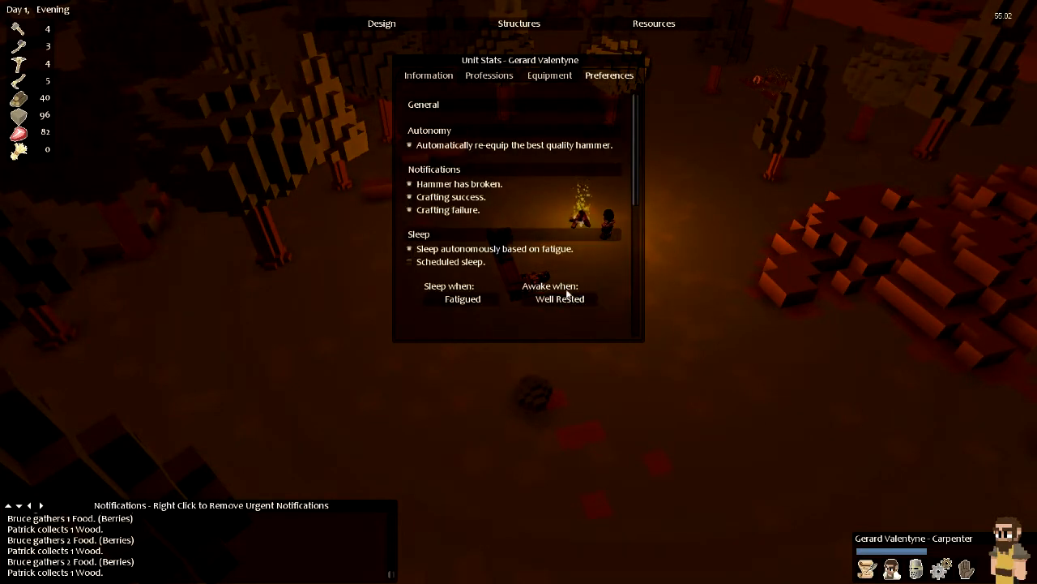
Queue a batch of Wood Planks from the Building materials list and close the overview.
left_click(561, 299)
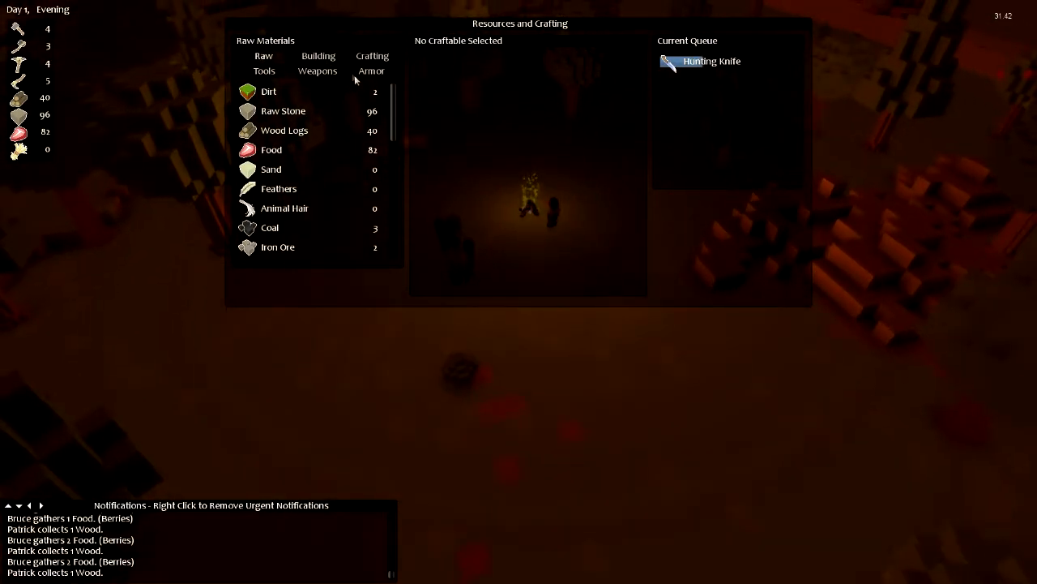
left_click(370, 55)
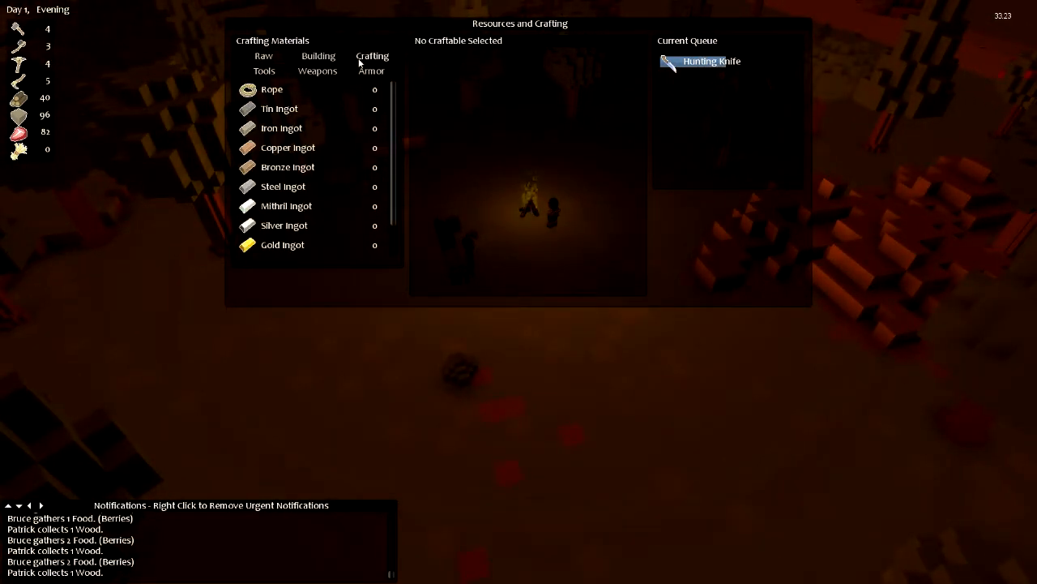
left_click(317, 55)
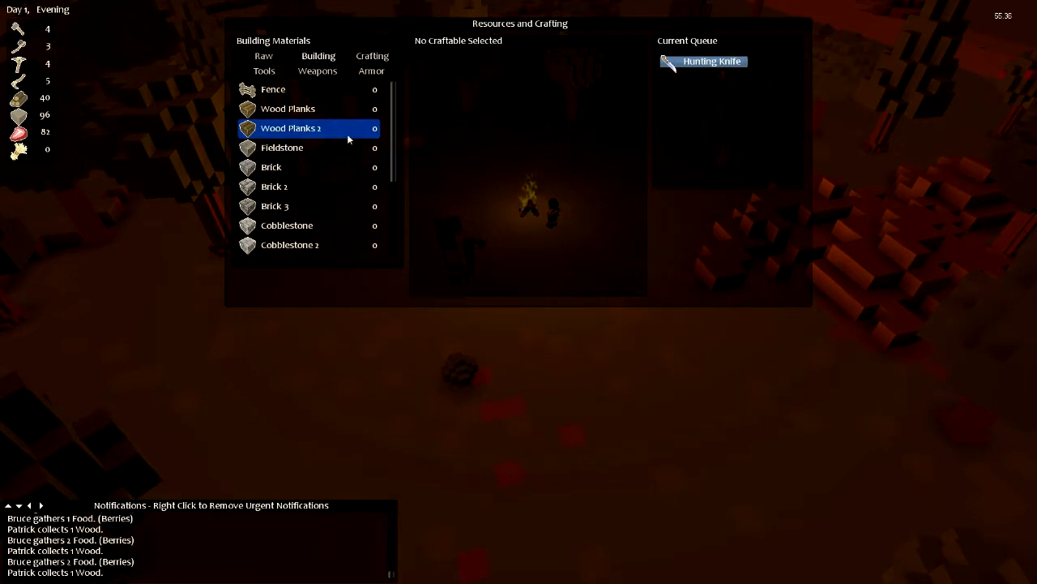
left_click(289, 107)
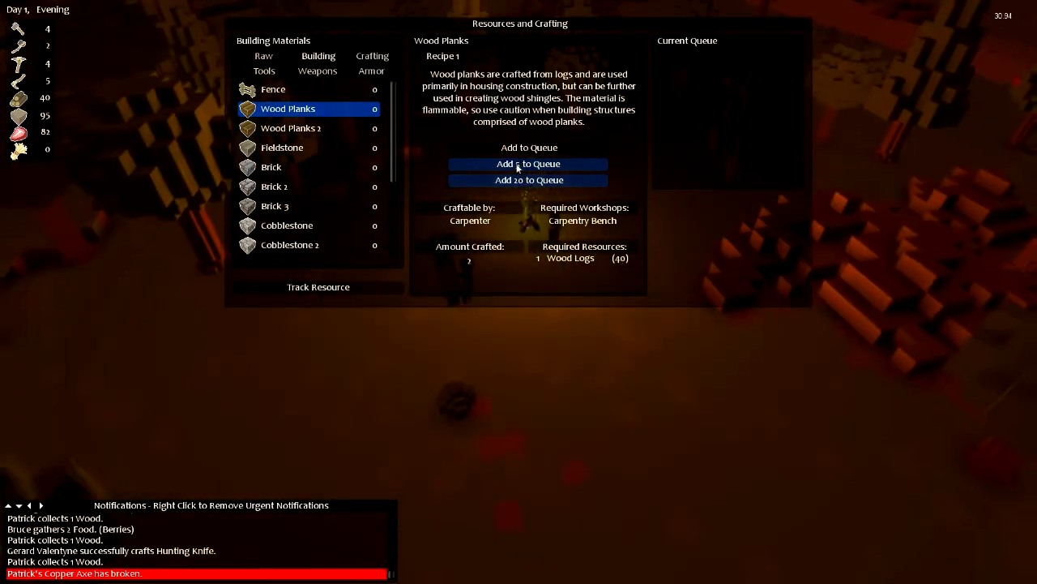
left_click(528, 178)
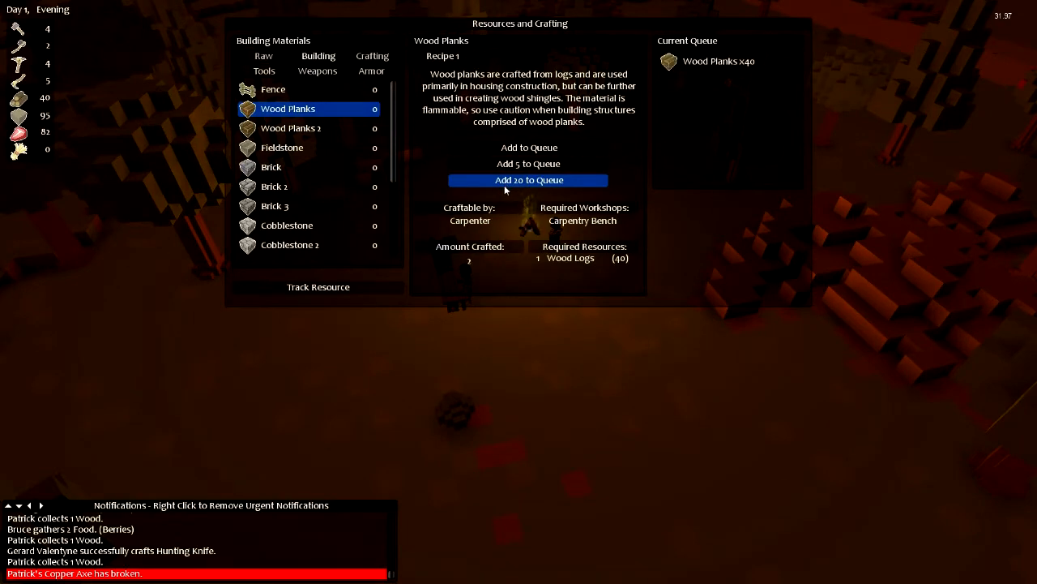
mouse_move(509, 312)
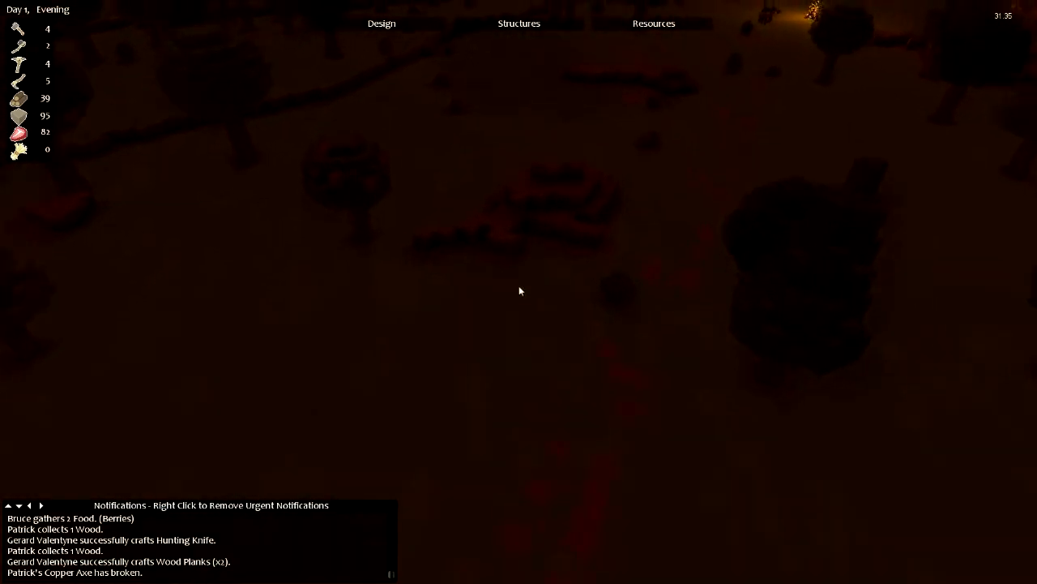
left_click(381, 22)
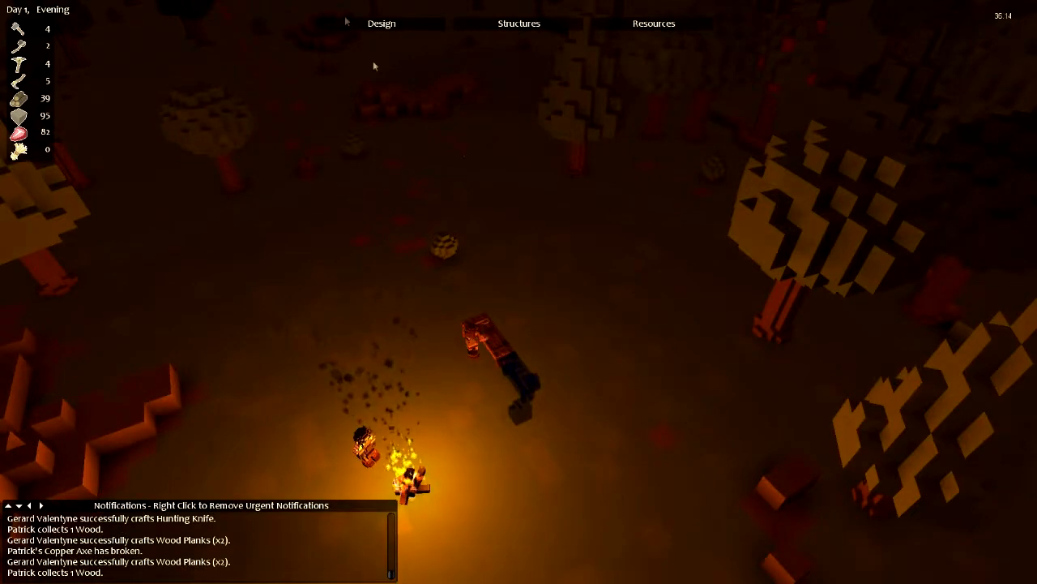
Mark a long road strip across the clearing up to the campfire.
left_click(379, 23)
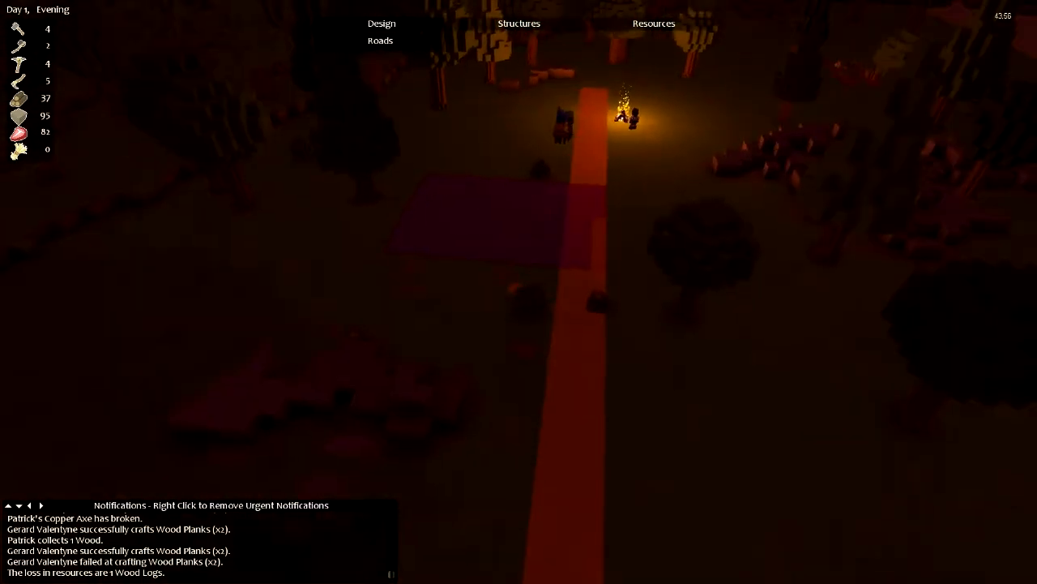
left_click(379, 23)
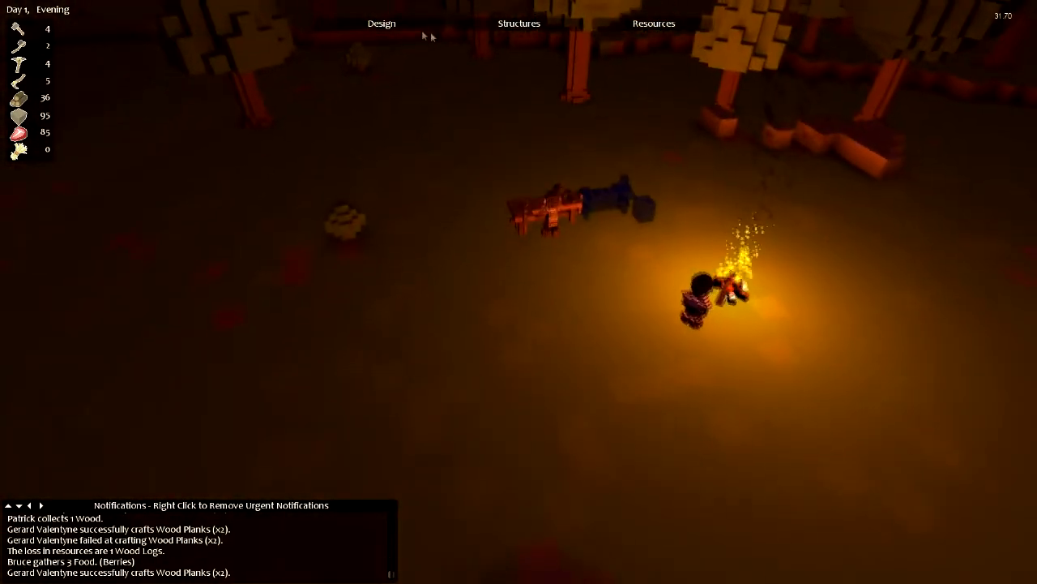
Choose wood planks as the building material in the Build designs.
left_click(381, 22)
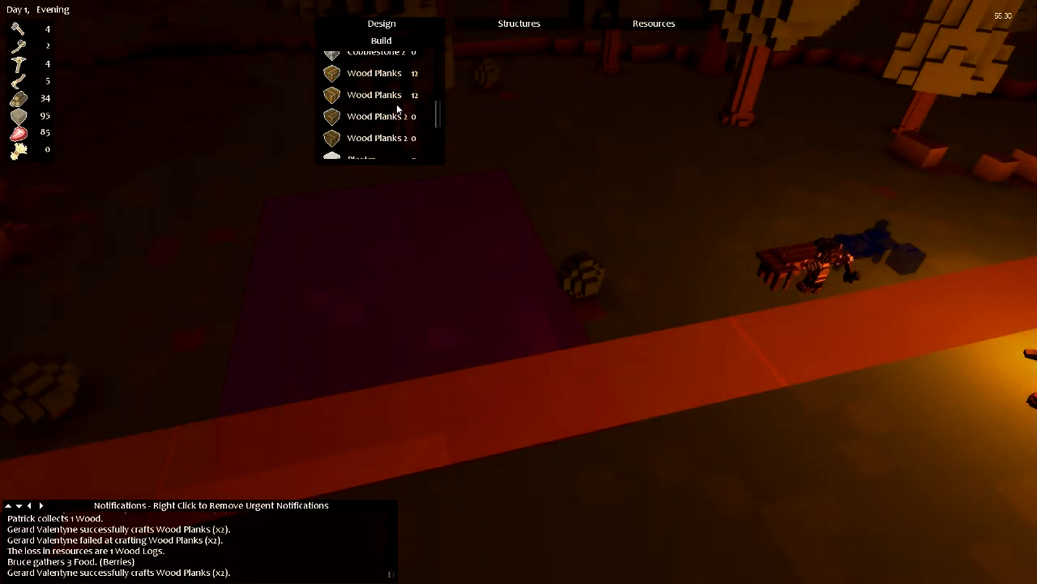
left_click(376, 94)
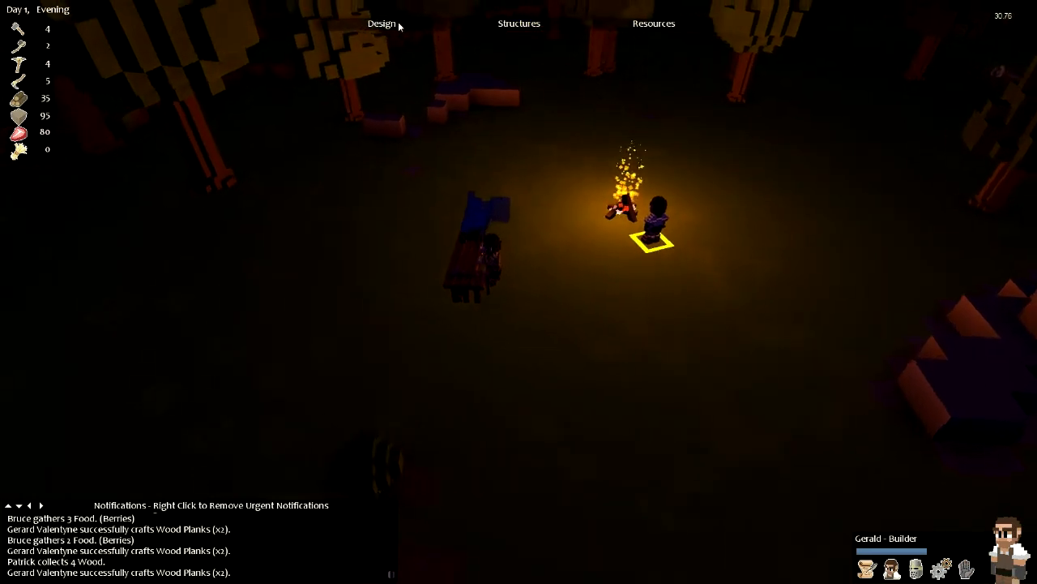
Plan a line of wood-plank wall blocks along the road near the campfire.
left_click(381, 25)
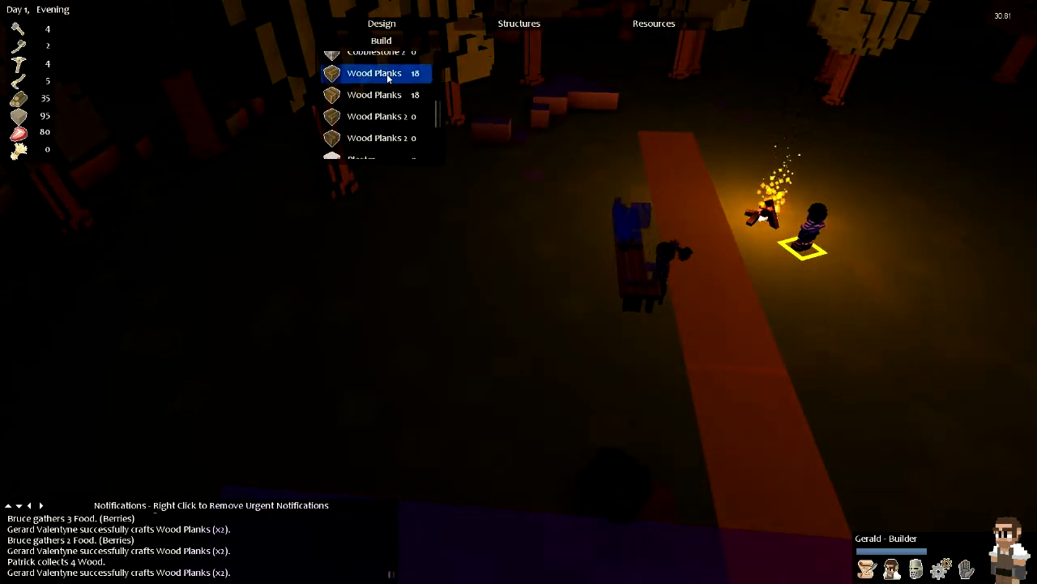
left_click(375, 73)
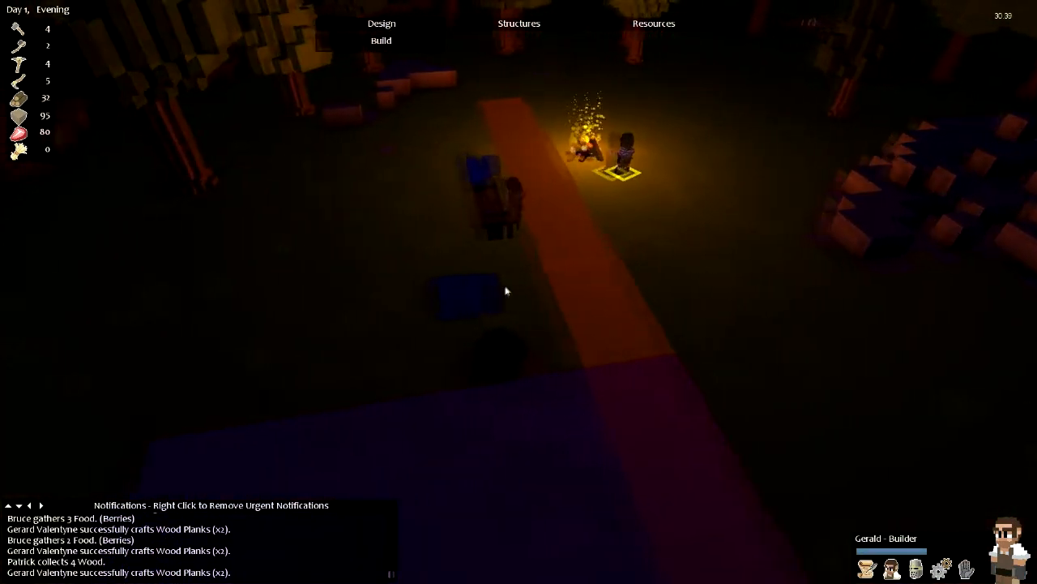
left_click(379, 41)
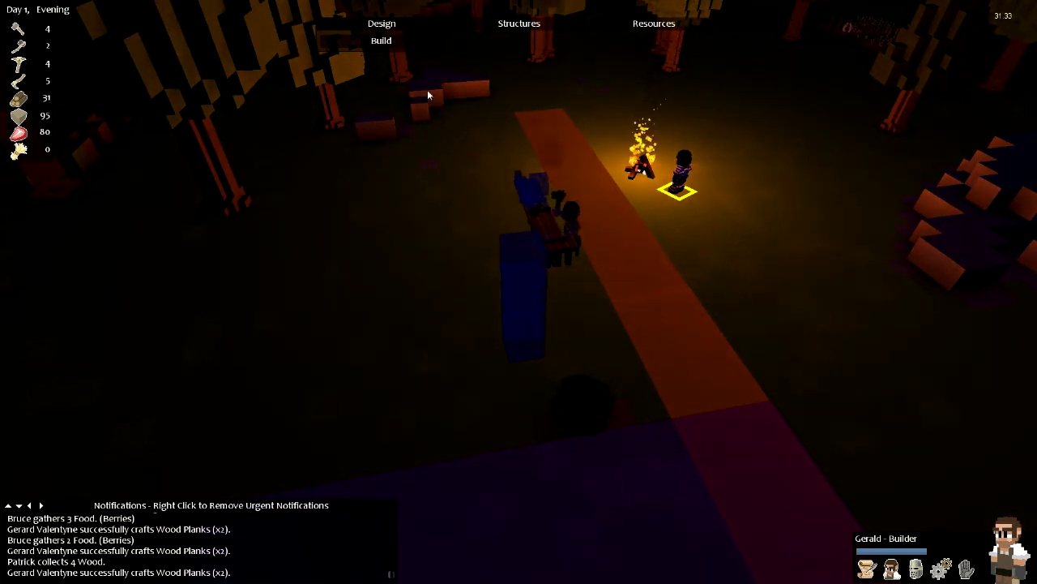
left_click(381, 23)
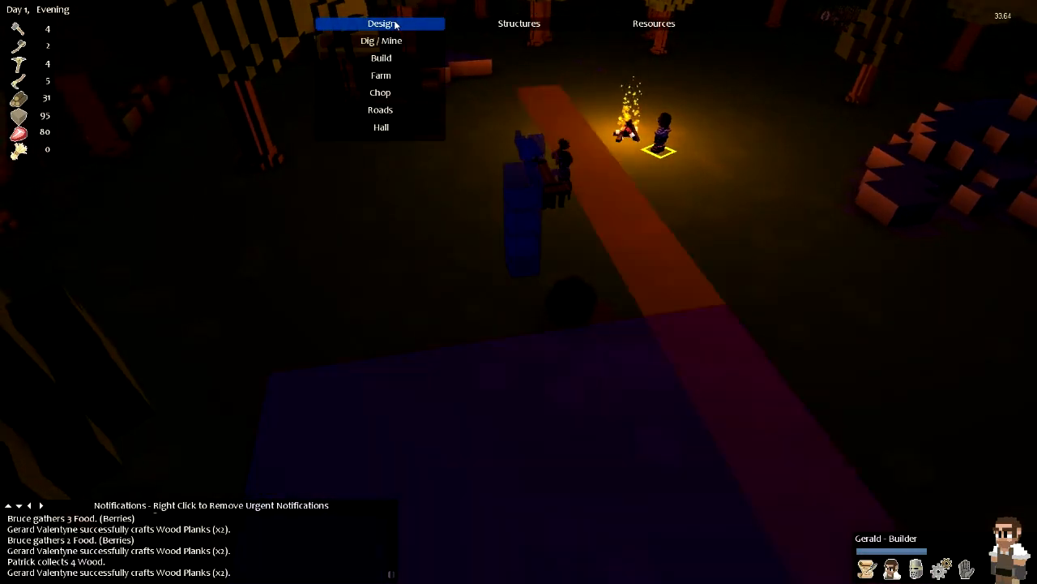
Plan a crosswise stretch of blue wall blocks below the first wall line via Design > Build.
left_click(383, 58)
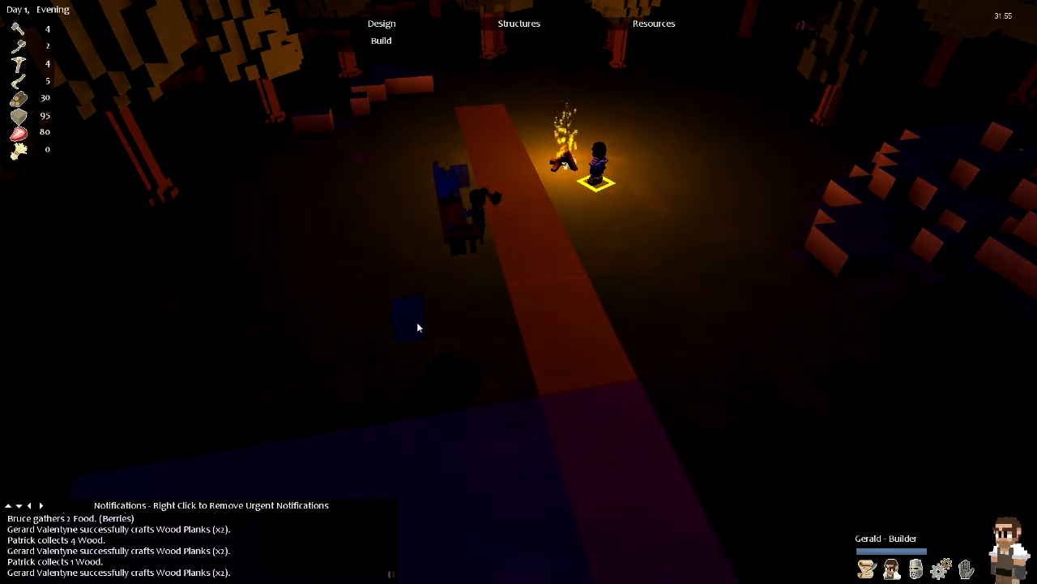
left_click(379, 41)
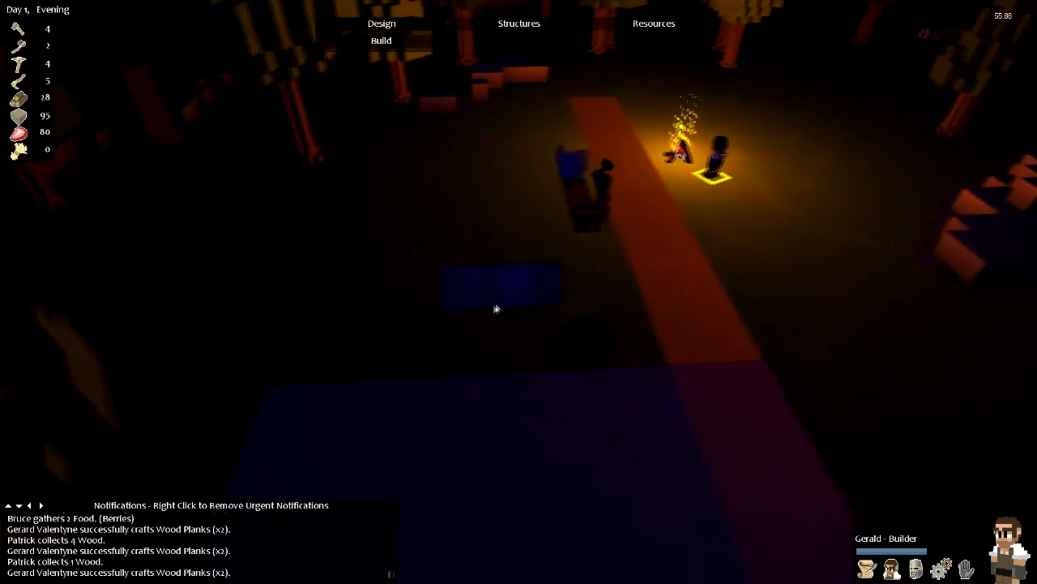
Browse the Structures list for a Fence Gate to place in the square wall enclosure.
left_click(519, 23)
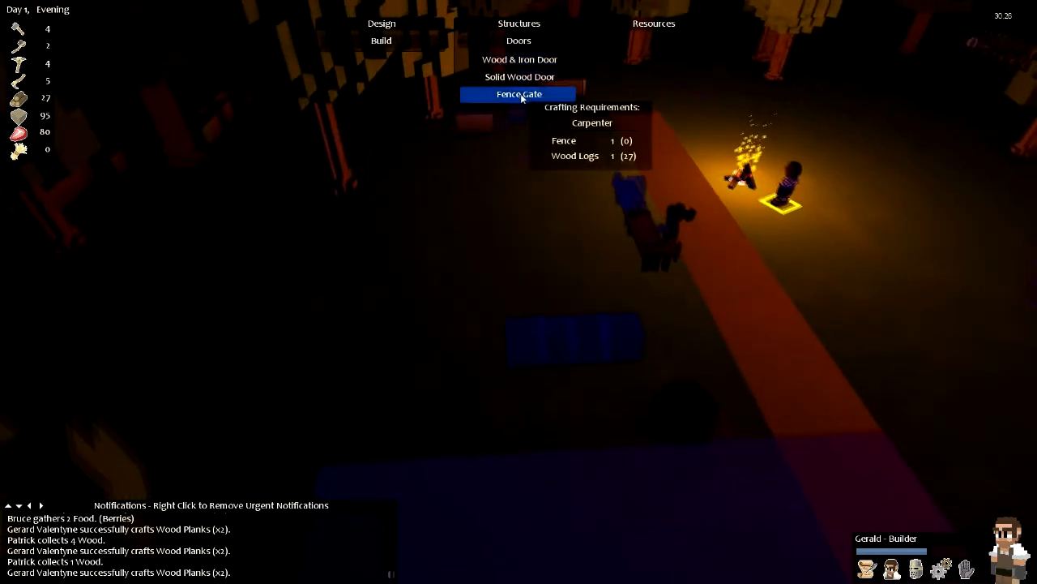
mouse_move(518, 76)
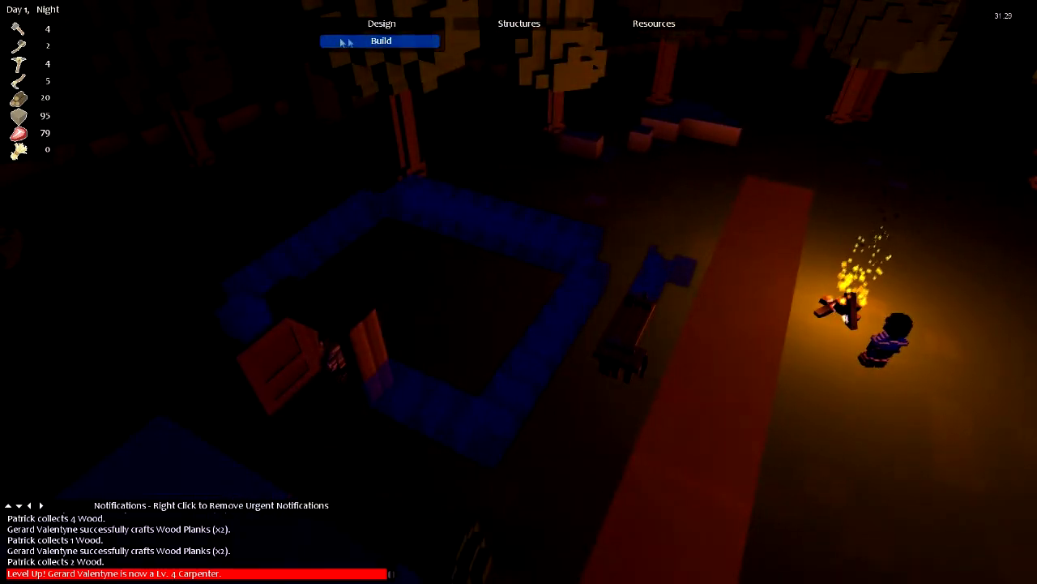
Plan a single 1x1x1 building block beside the wall enclosure via Design > Build.
left_click(373, 41)
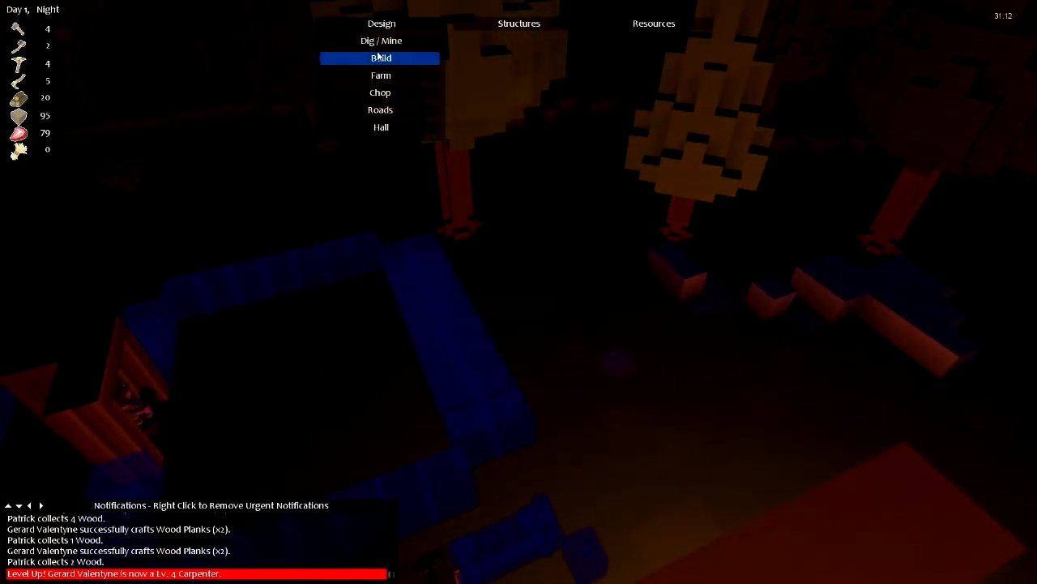
left_click(379, 58)
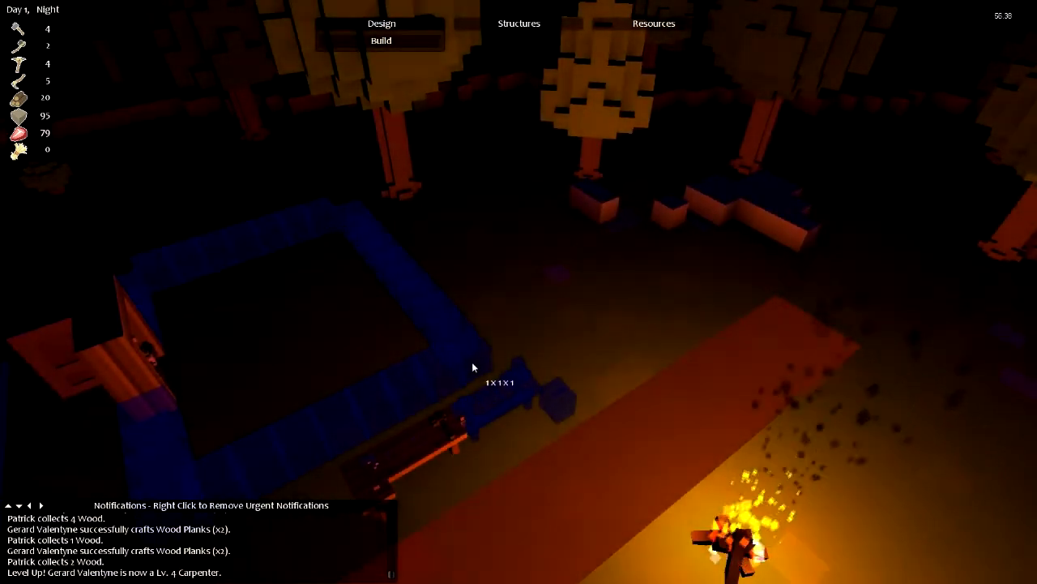
left_click(379, 40)
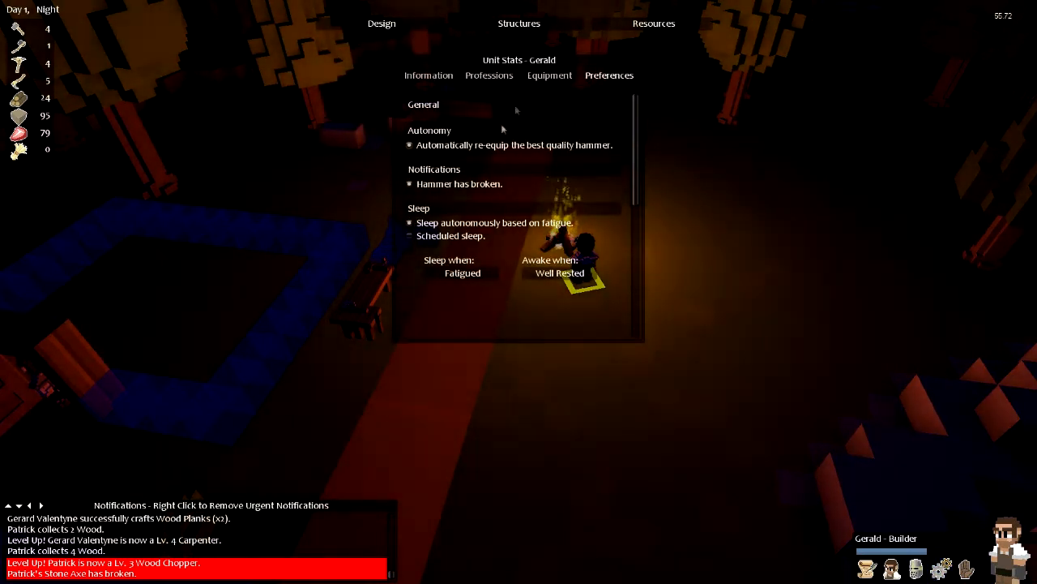
Close the builder's stats to return to the night-time colony view.
left_click(548, 74)
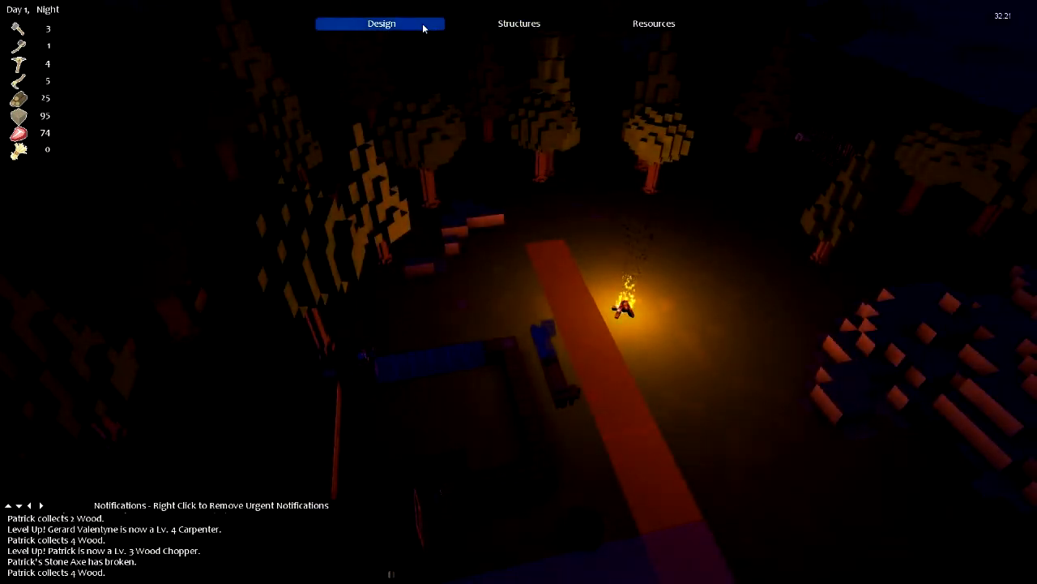
left_click(381, 23)
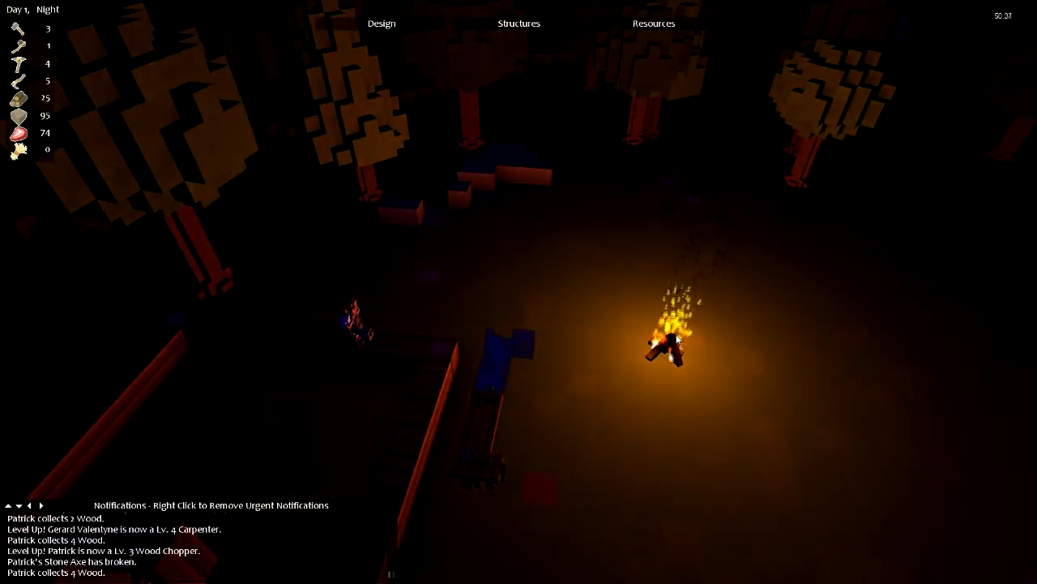
Add 2 logs to the burning campfire from its context menu.
right_click(673, 340)
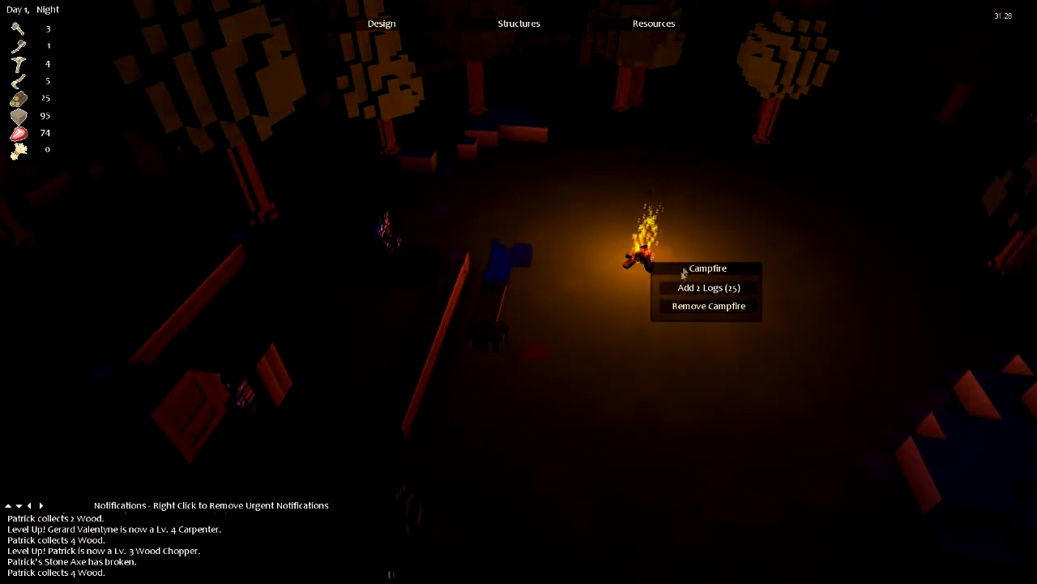
left_click(707, 287)
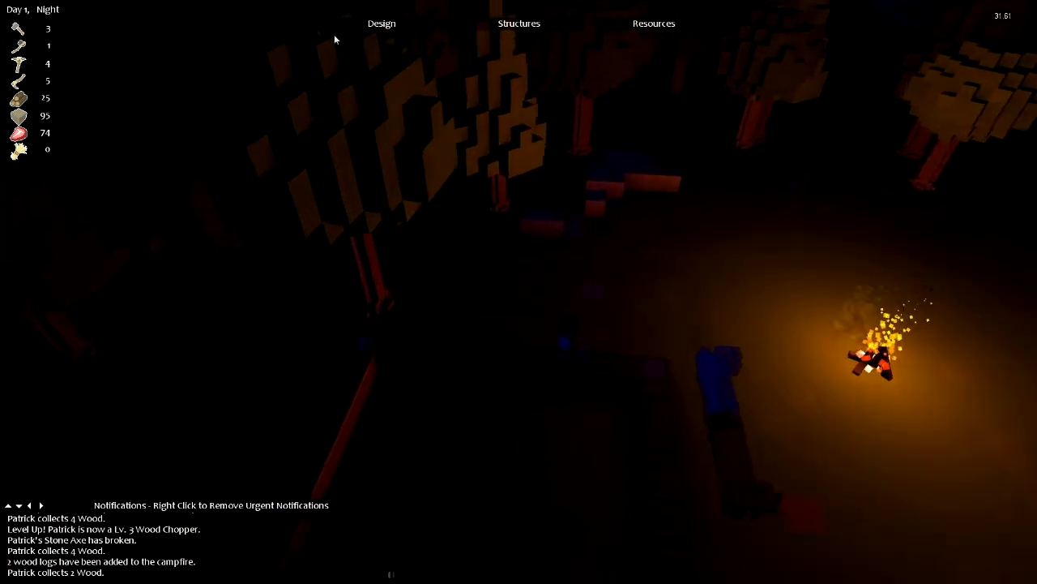
left_click(382, 23)
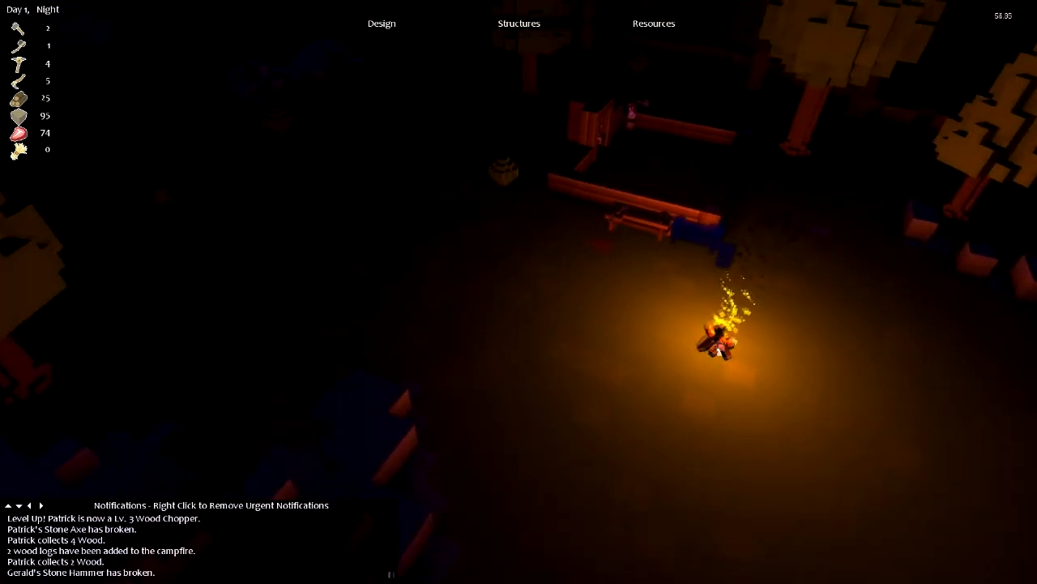
Queue a Stone Axe for crafting from the Tools list in Resources and Crafting.
left_click(655, 22)
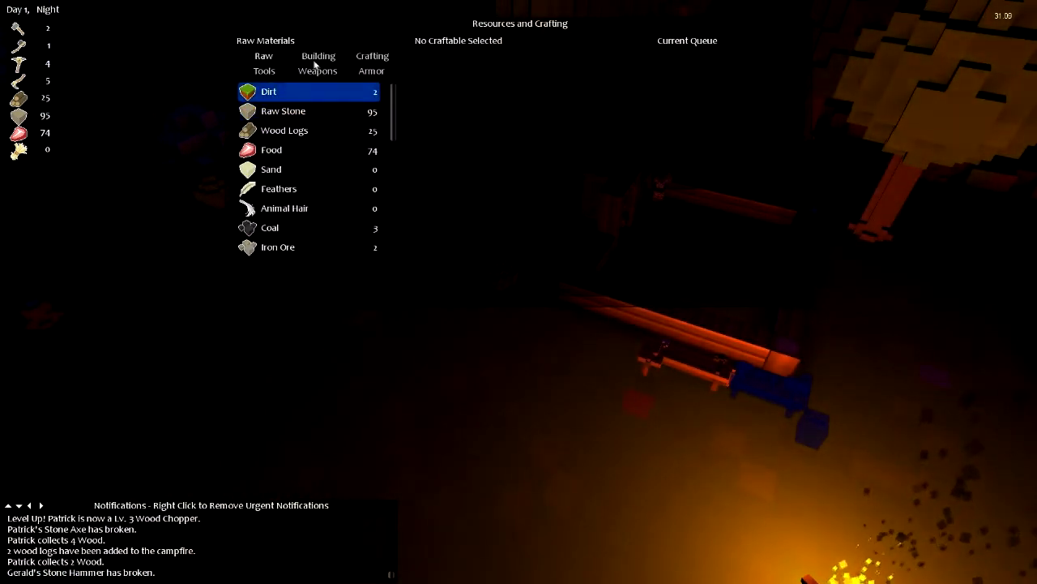
left_click(264, 72)
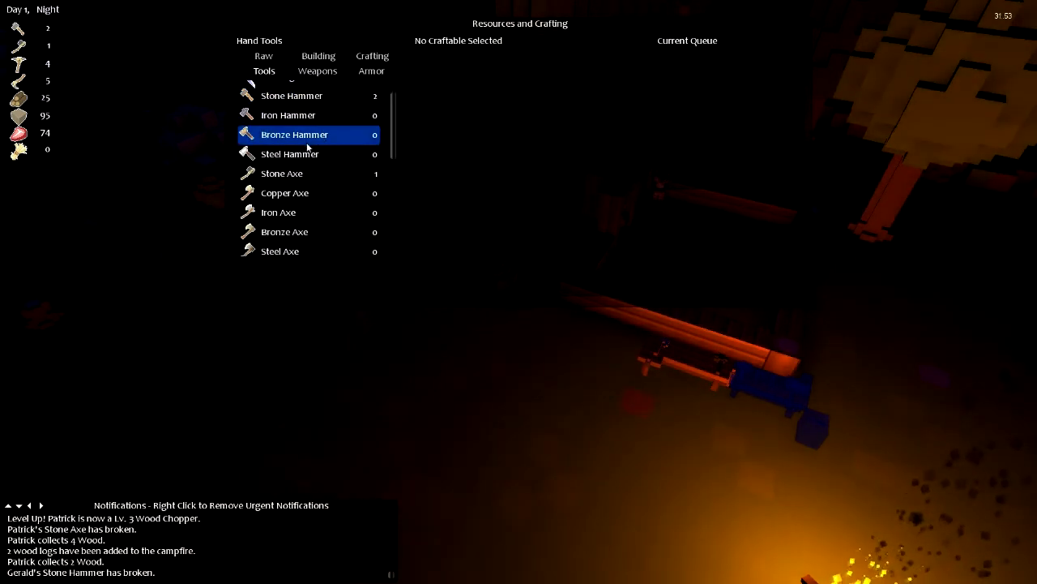
left_click(282, 172)
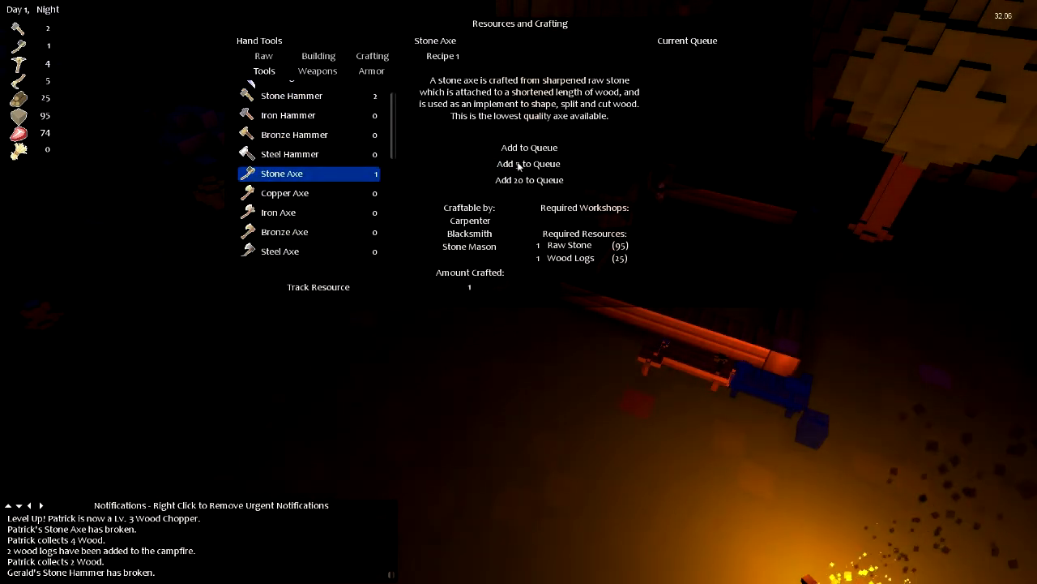
left_click(528, 162)
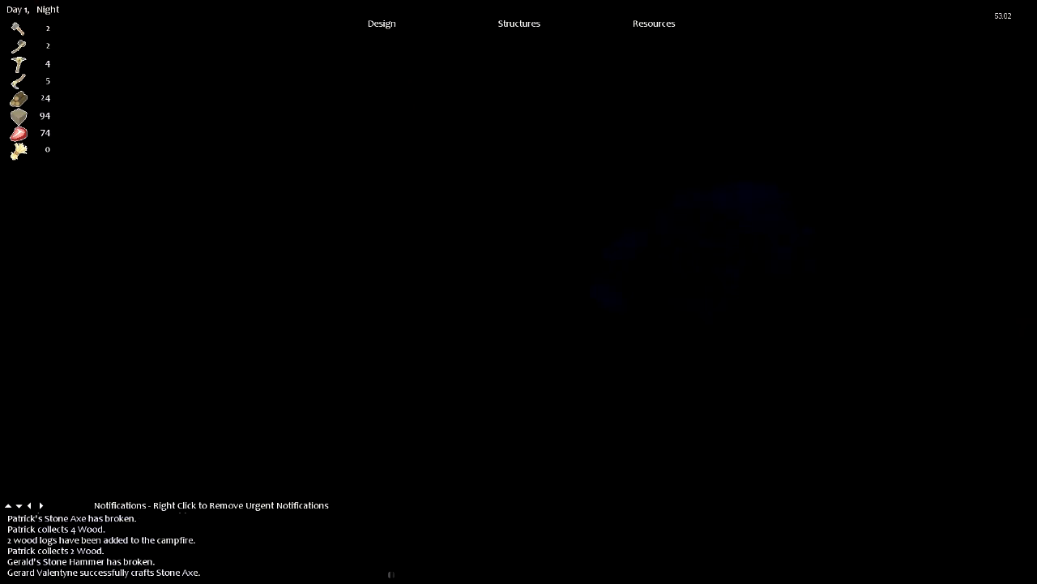
left_click(518, 24)
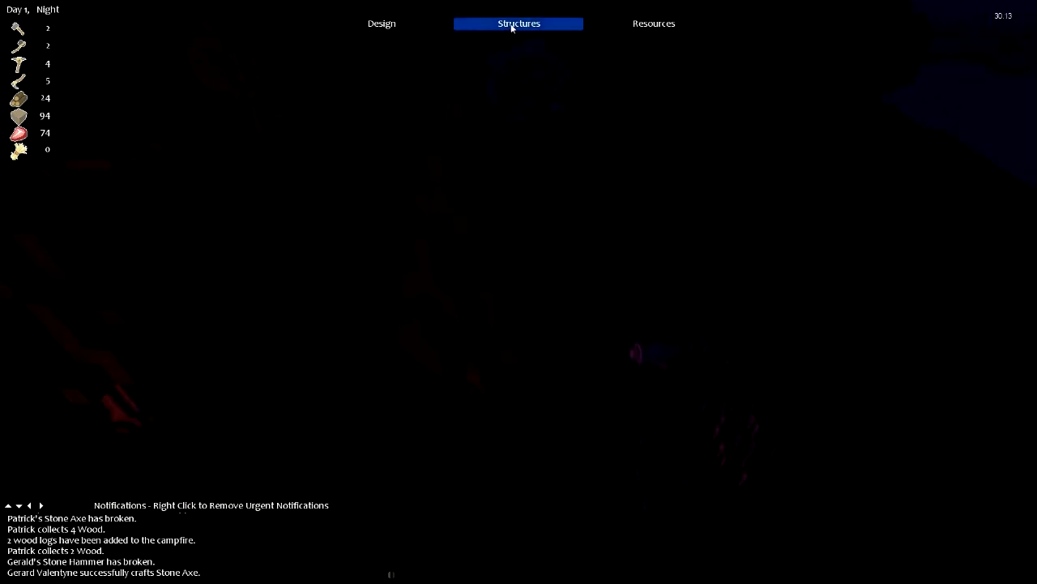
left_click(519, 23)
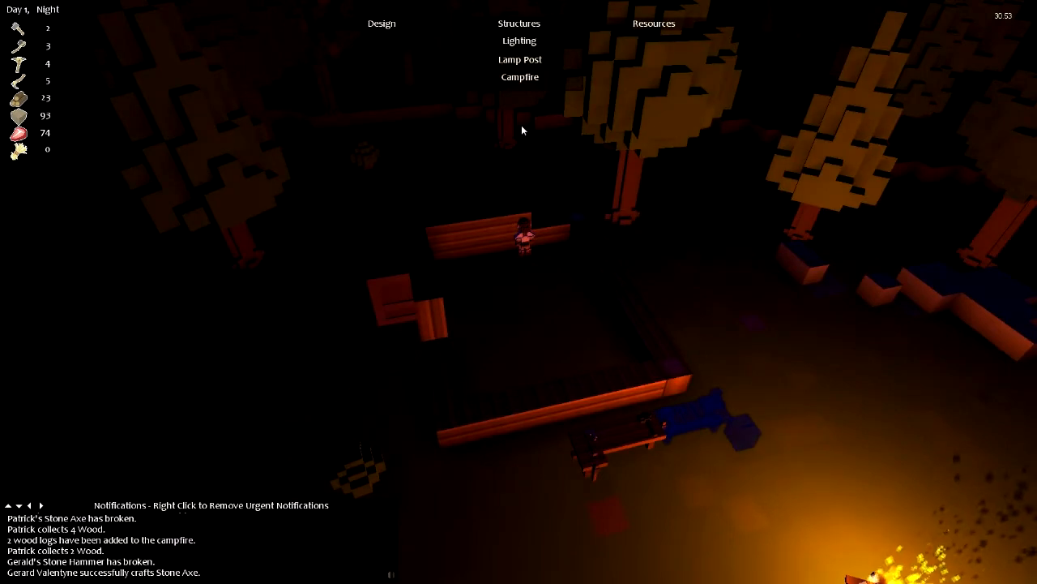
mouse_move(548, 77)
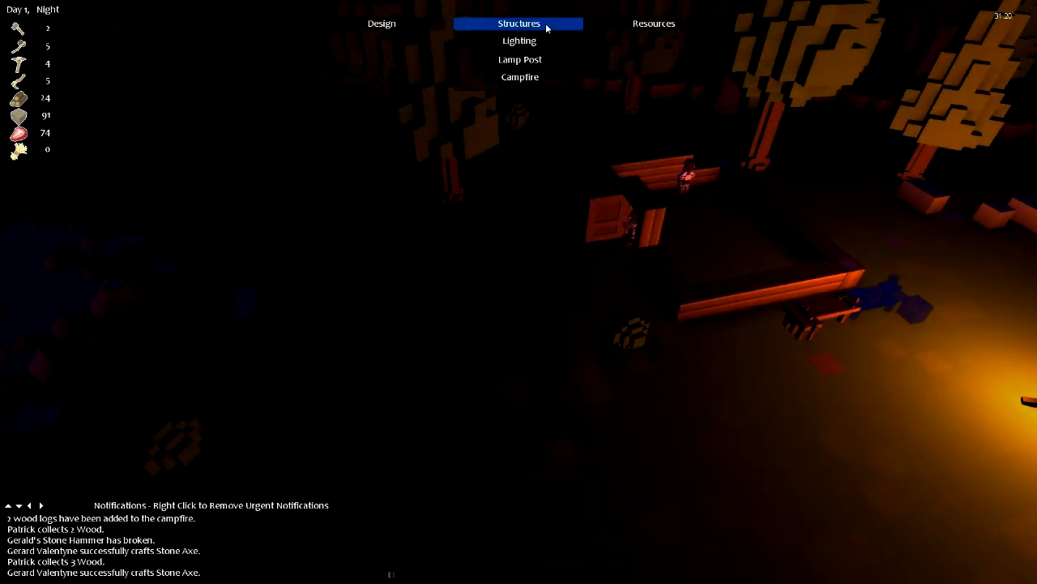
left_click(655, 23)
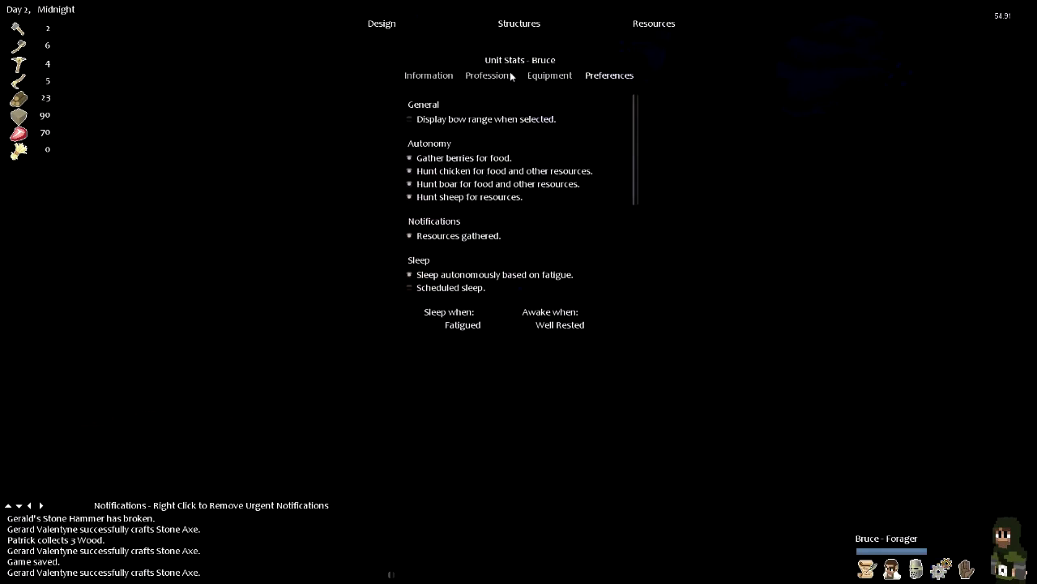
Equip forager Bruce's main hand with a hunting item in his Equipment slots.
left_click(550, 75)
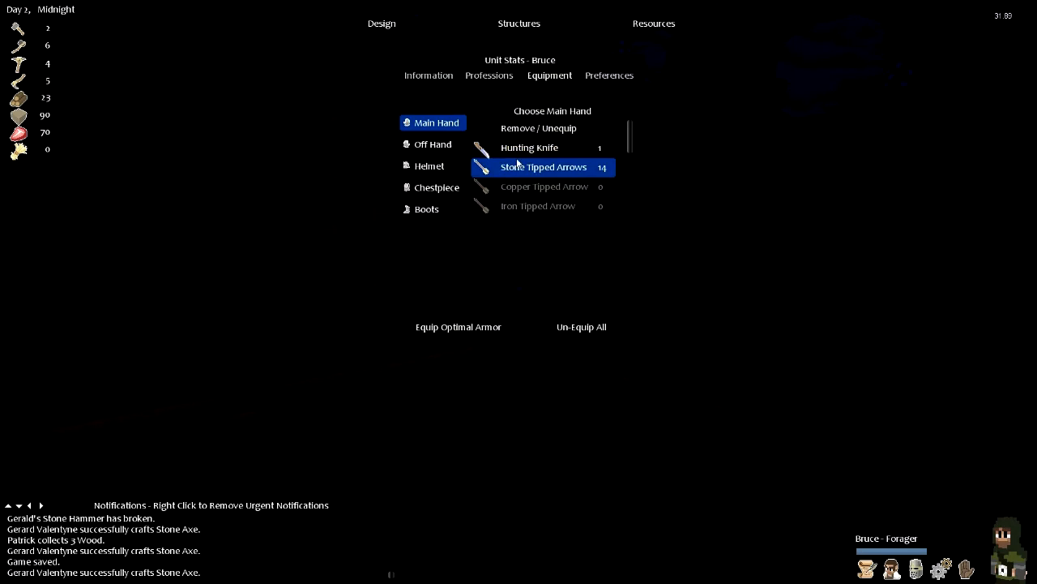
left_click(528, 146)
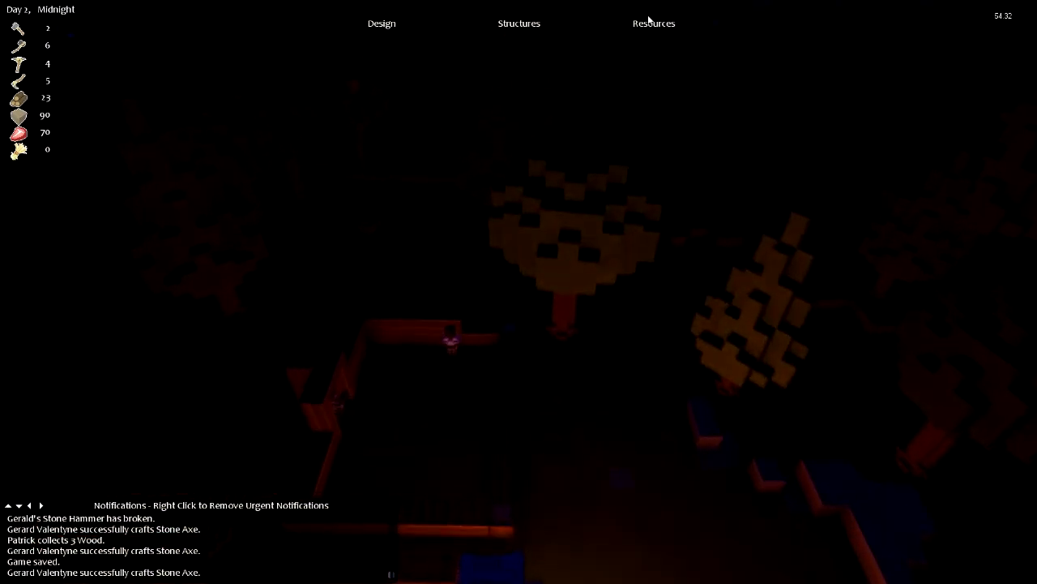
left_click(653, 23)
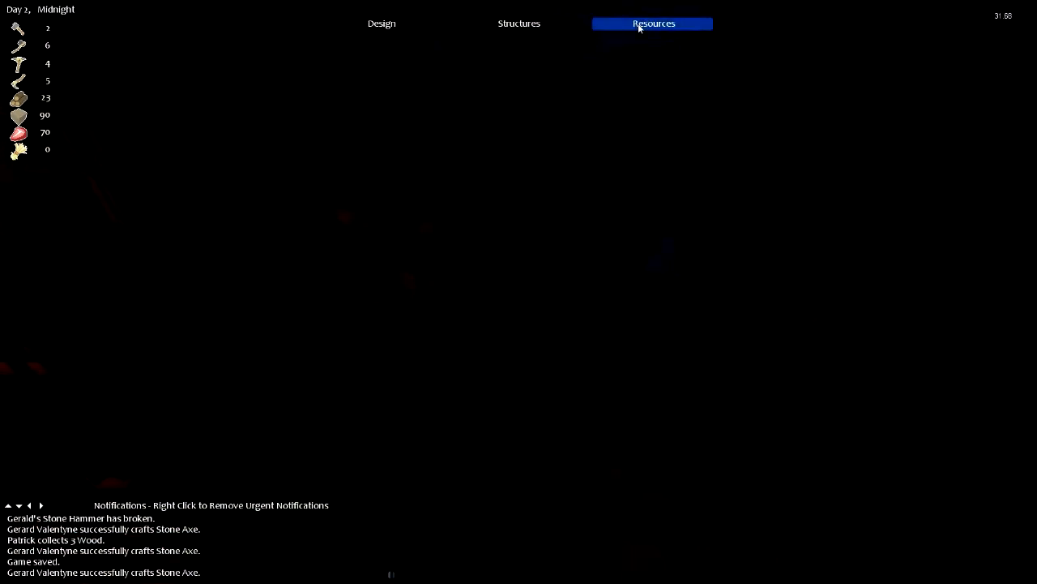
left_click(652, 22)
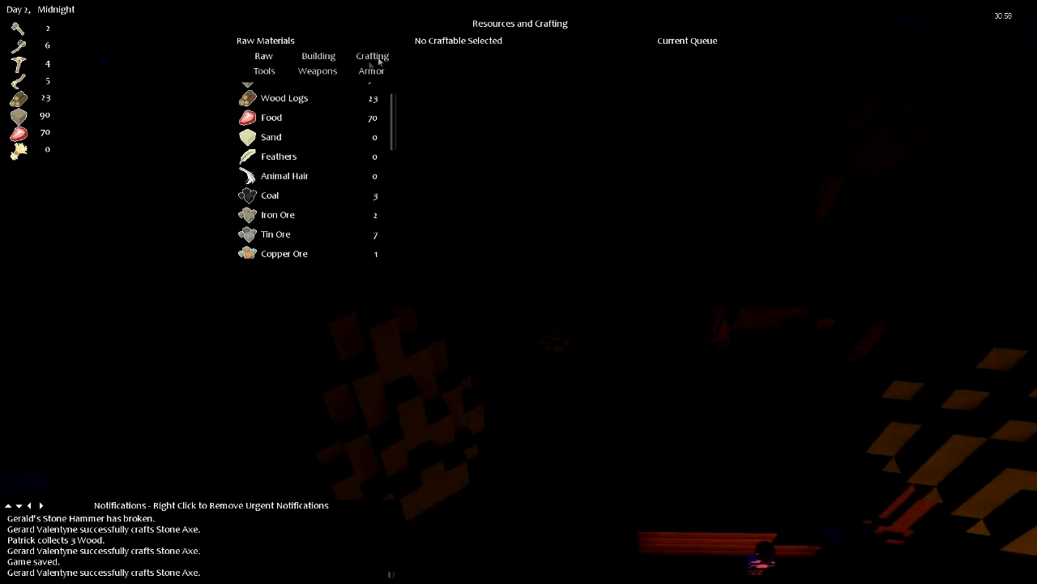
left_click(264, 71)
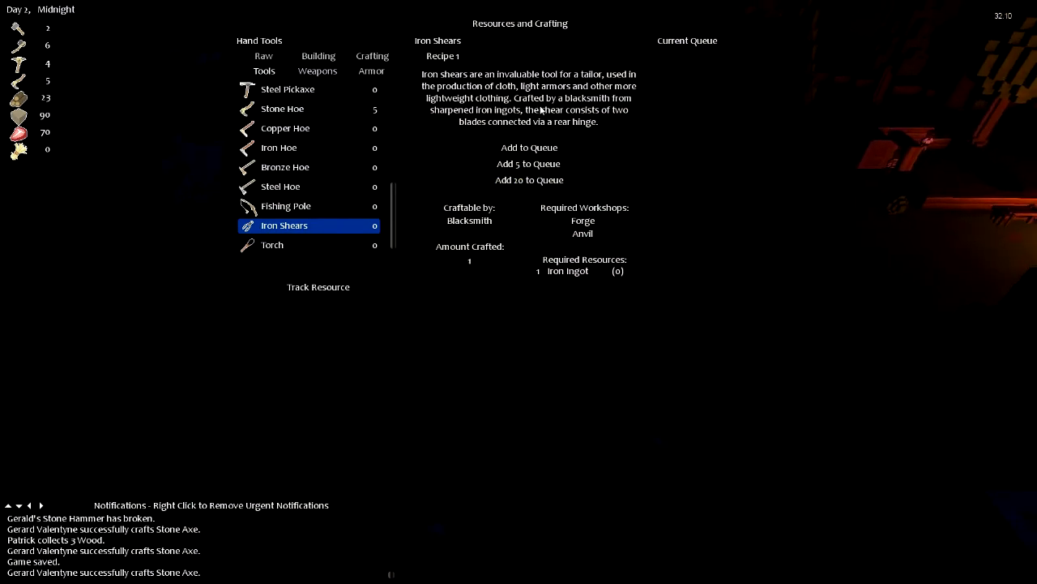
left_click(262, 55)
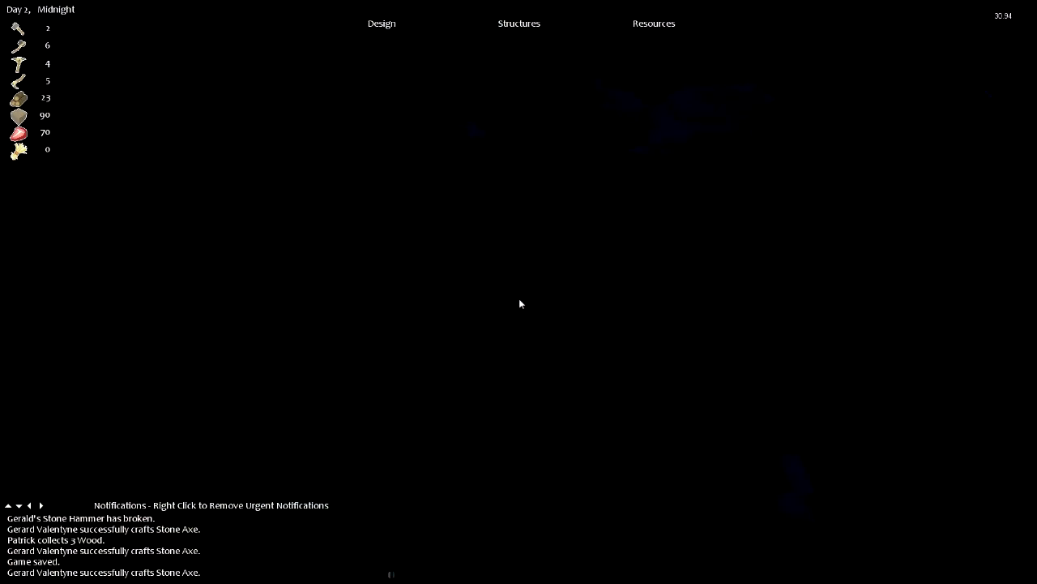
mouse_move(527, 341)
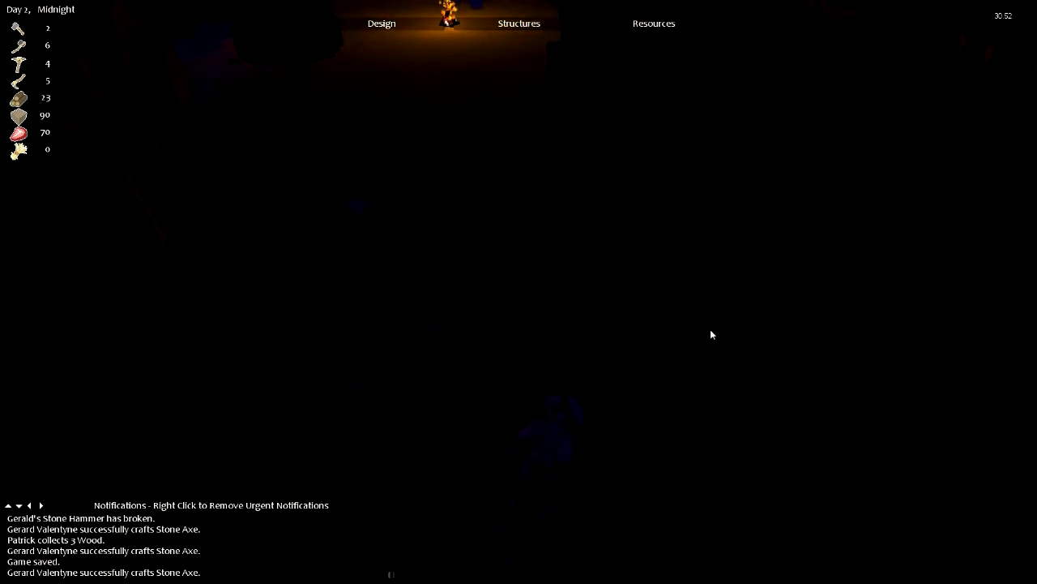
Review the colony's raw materials list in the Resources and Crafting panel.
left_click(379, 22)
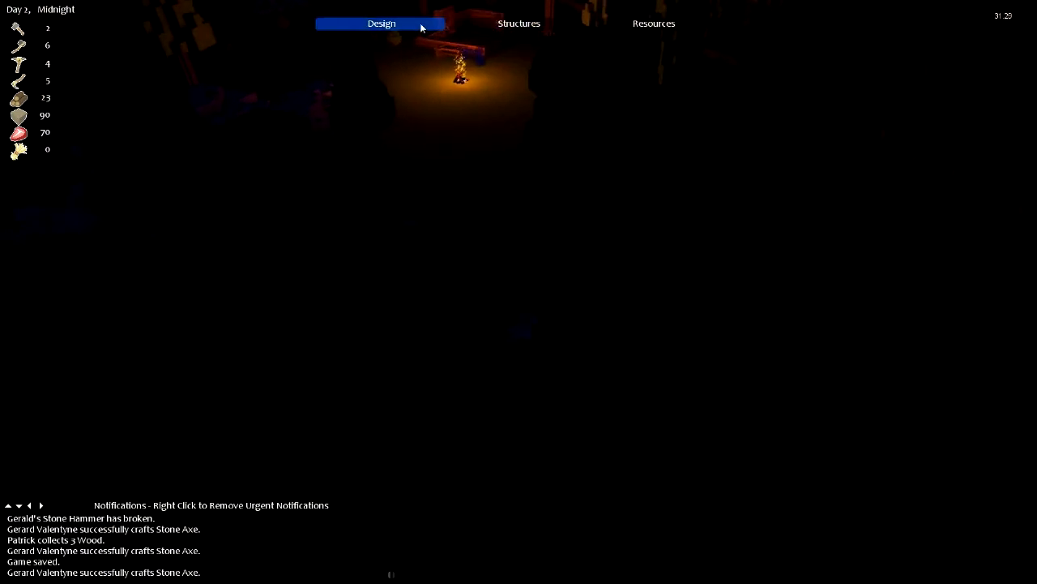
left_click(654, 22)
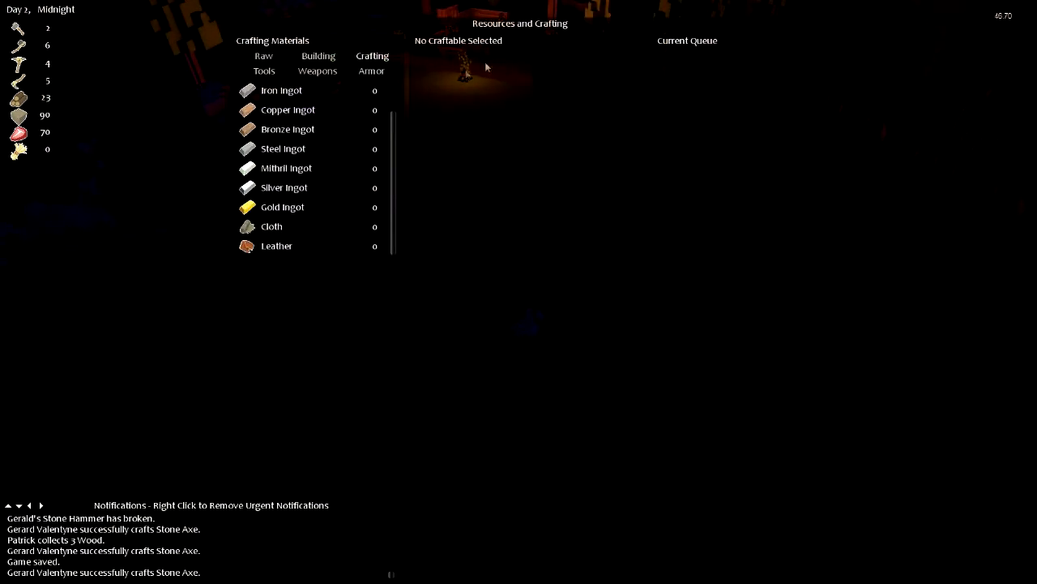
left_click(263, 55)
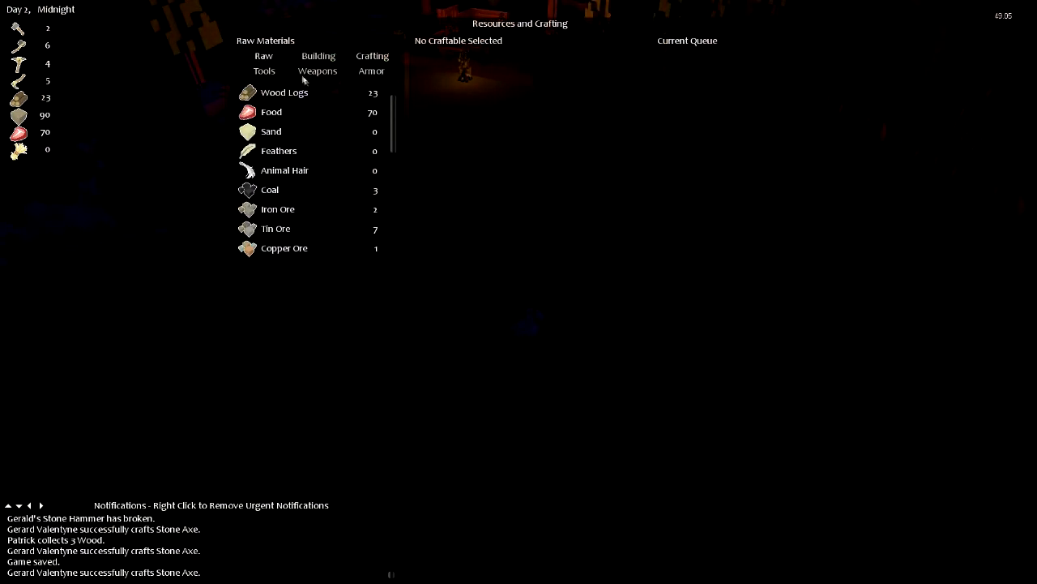
scroll("down", 3)
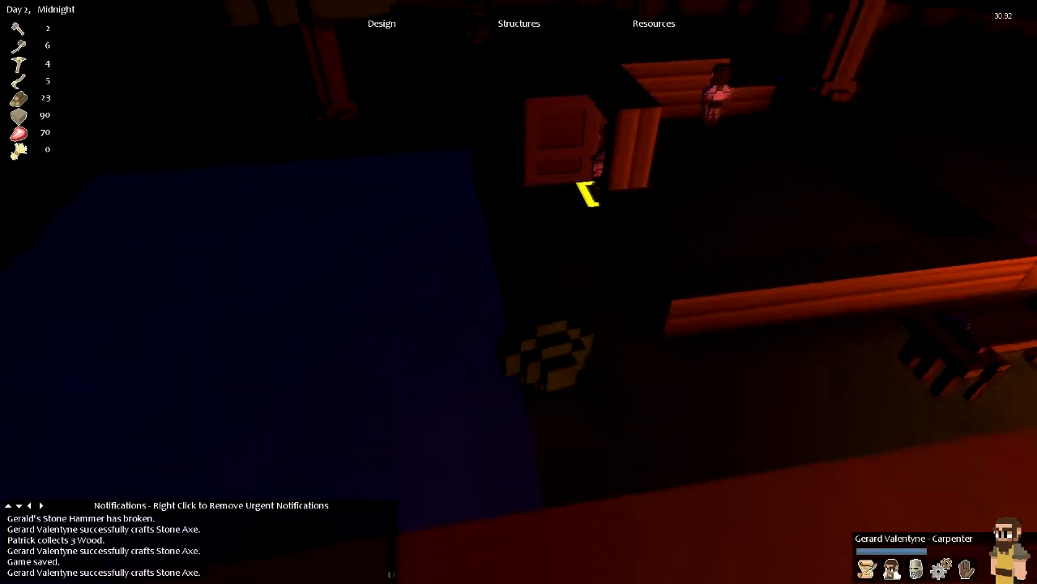
Queue a Stone Hammer for crafting from the Tools list in Resources and Crafting.
left_click(655, 23)
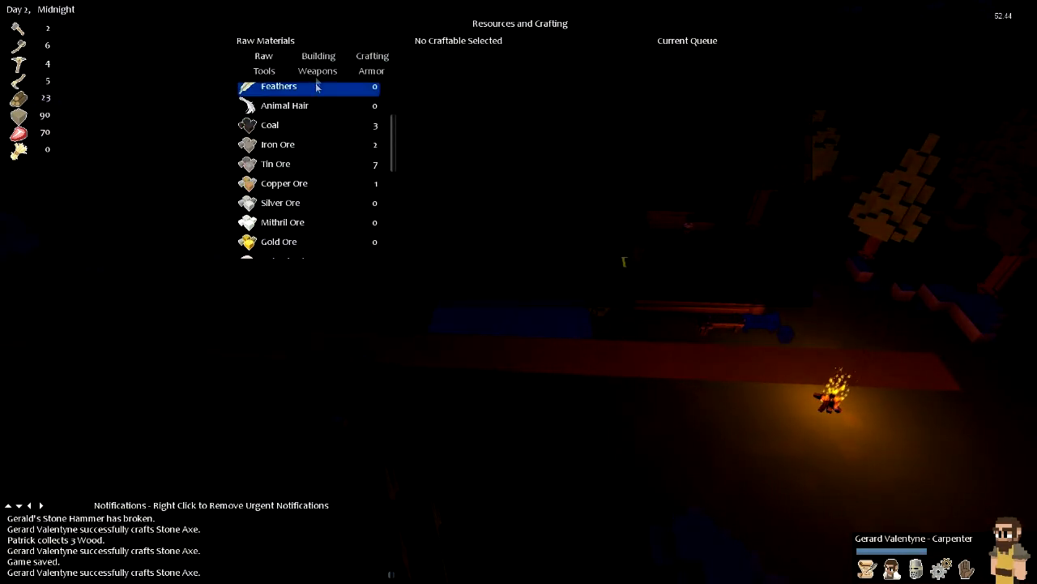
left_click(264, 71)
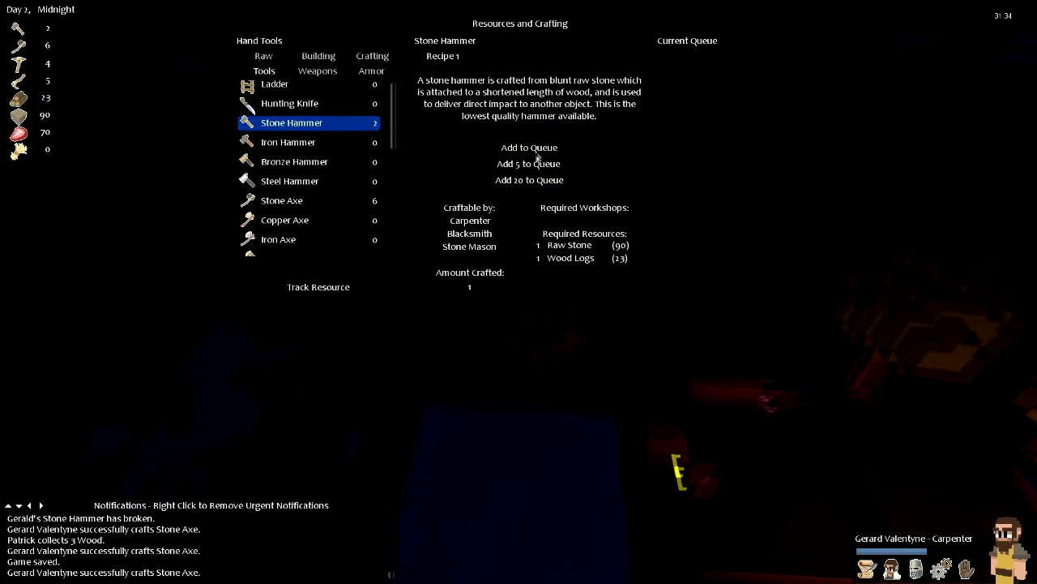
left_click(528, 162)
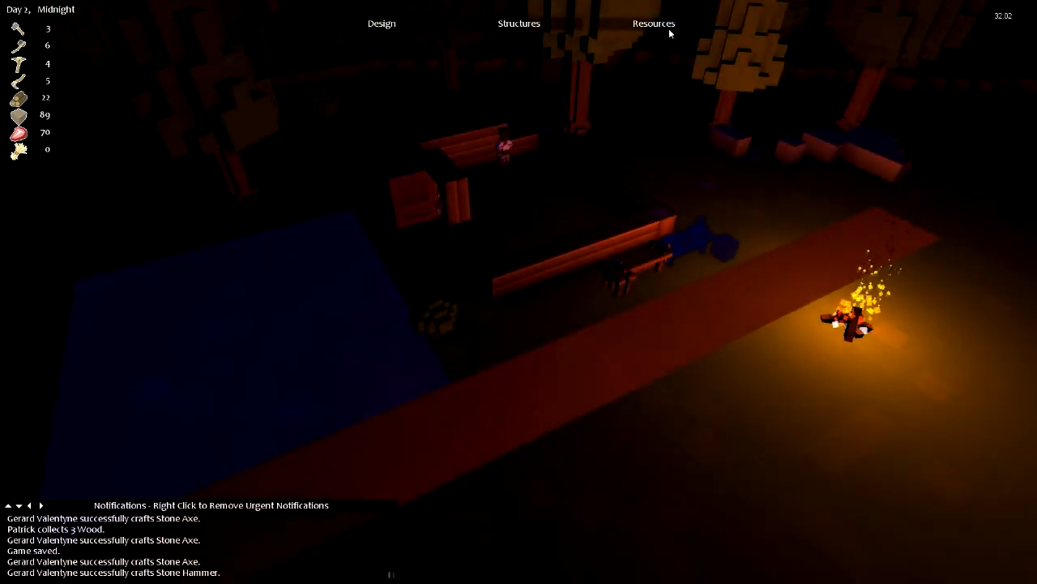
View the Steel Pickaxe recipe with a second Stone Hammer in the crafting queue.
left_click(655, 23)
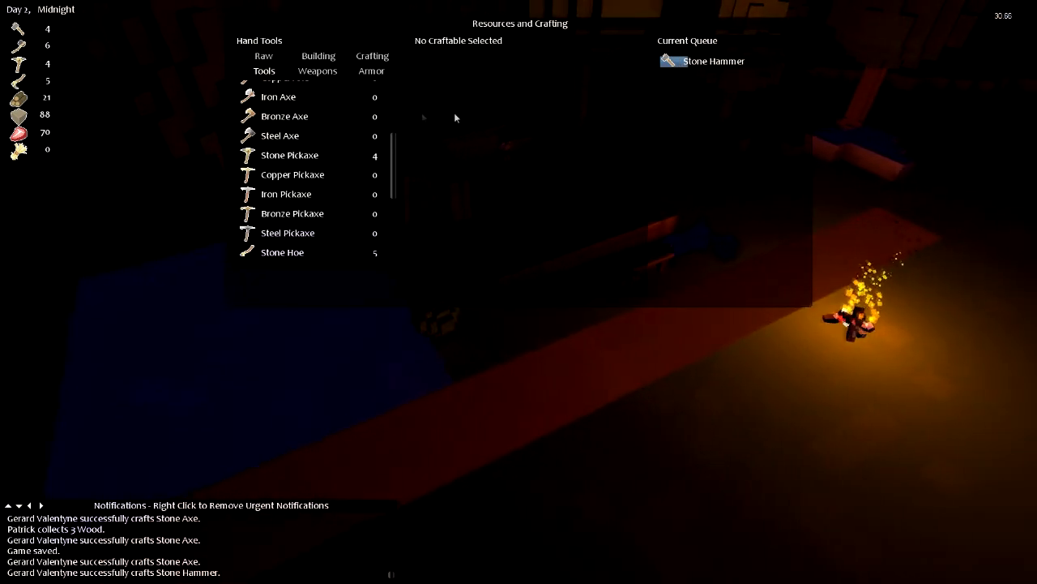
mouse_move(325, 201)
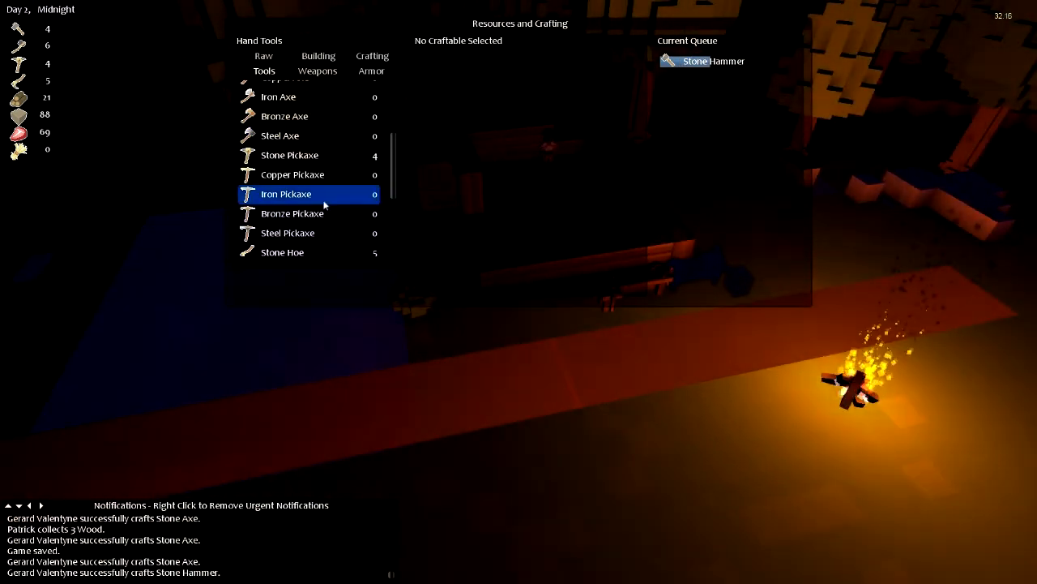
left_click(287, 234)
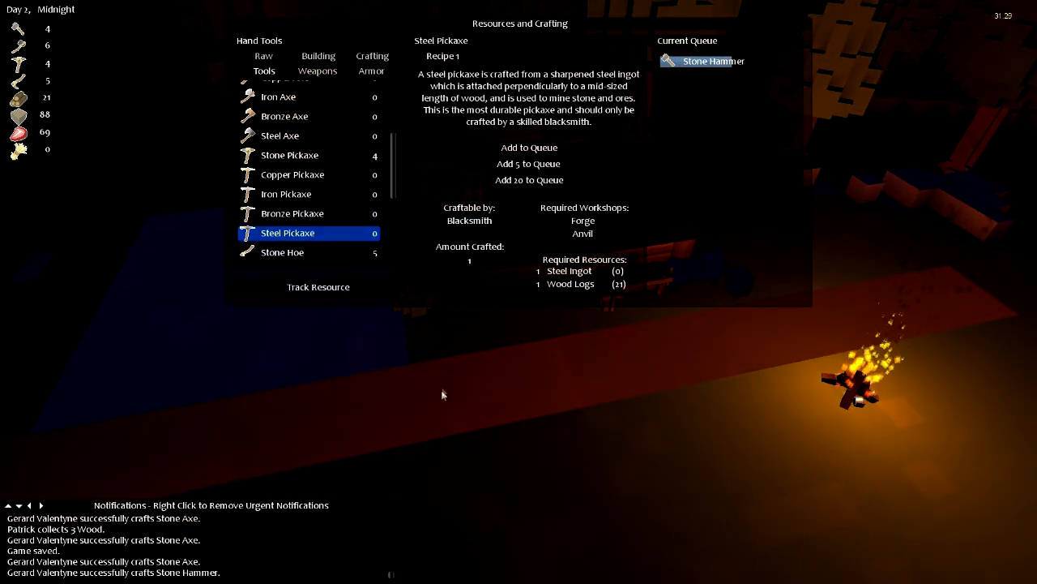